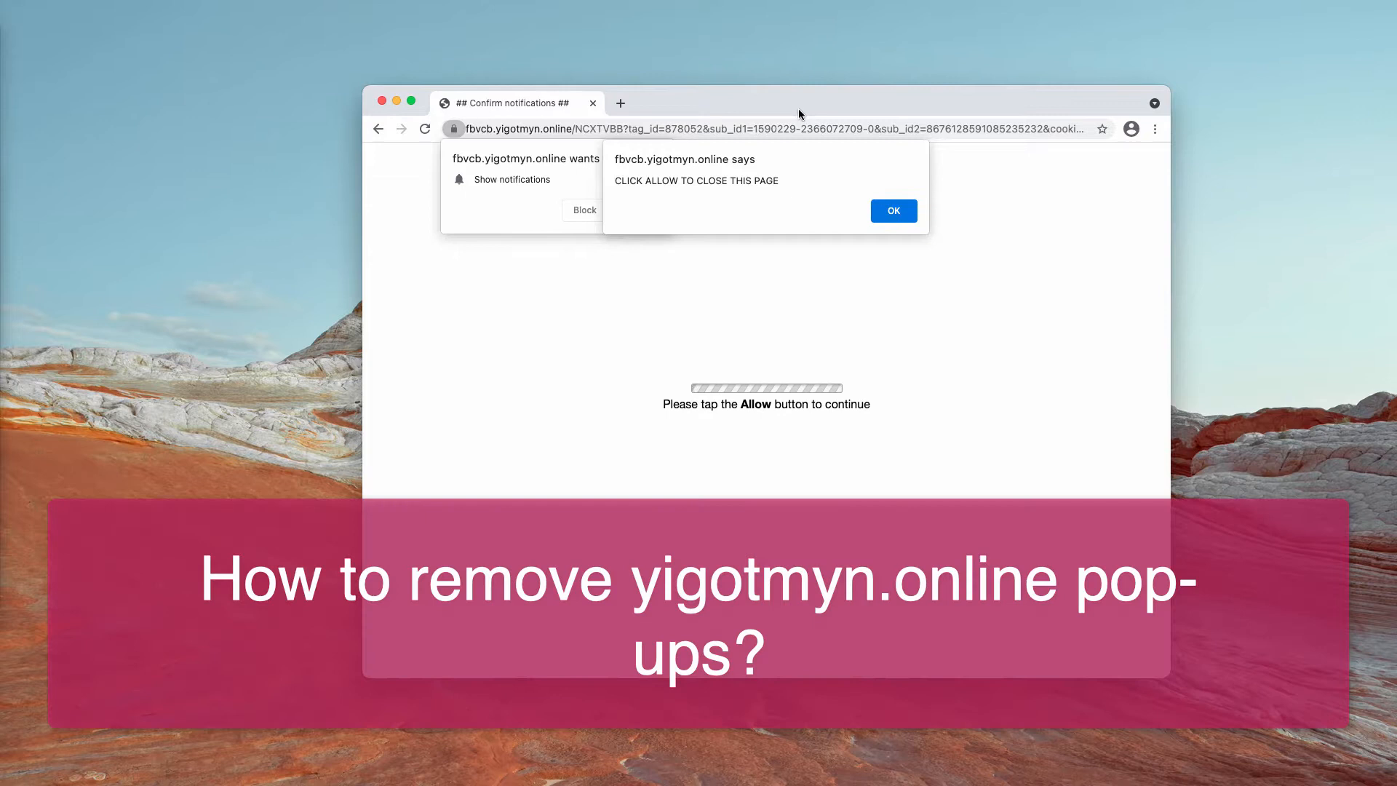
- Dismiss the 'CLICK ALLOW TO CLOSE THIS PAGE' alert from fbvcb.yigotmyn.online
left_click(893, 211)
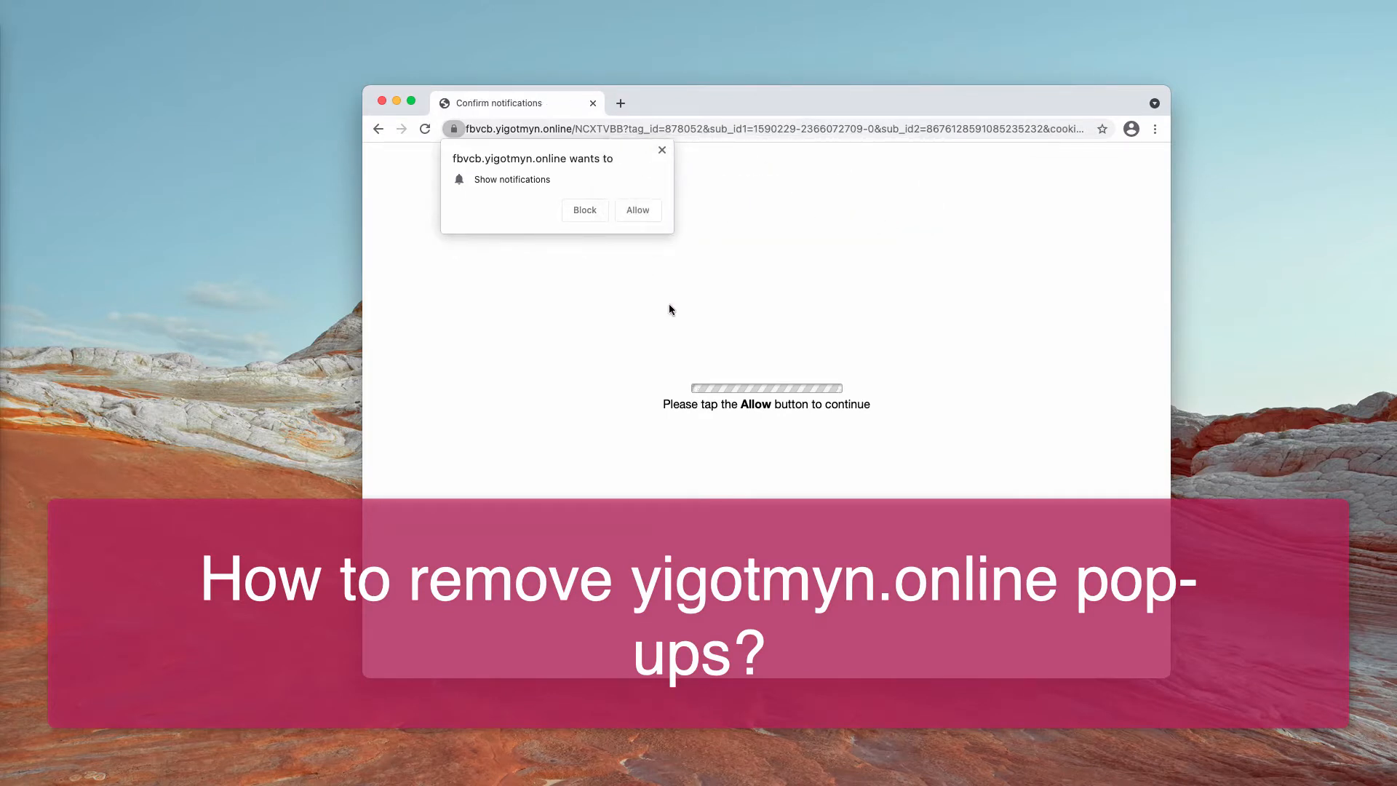
mouse_move(762, 306)
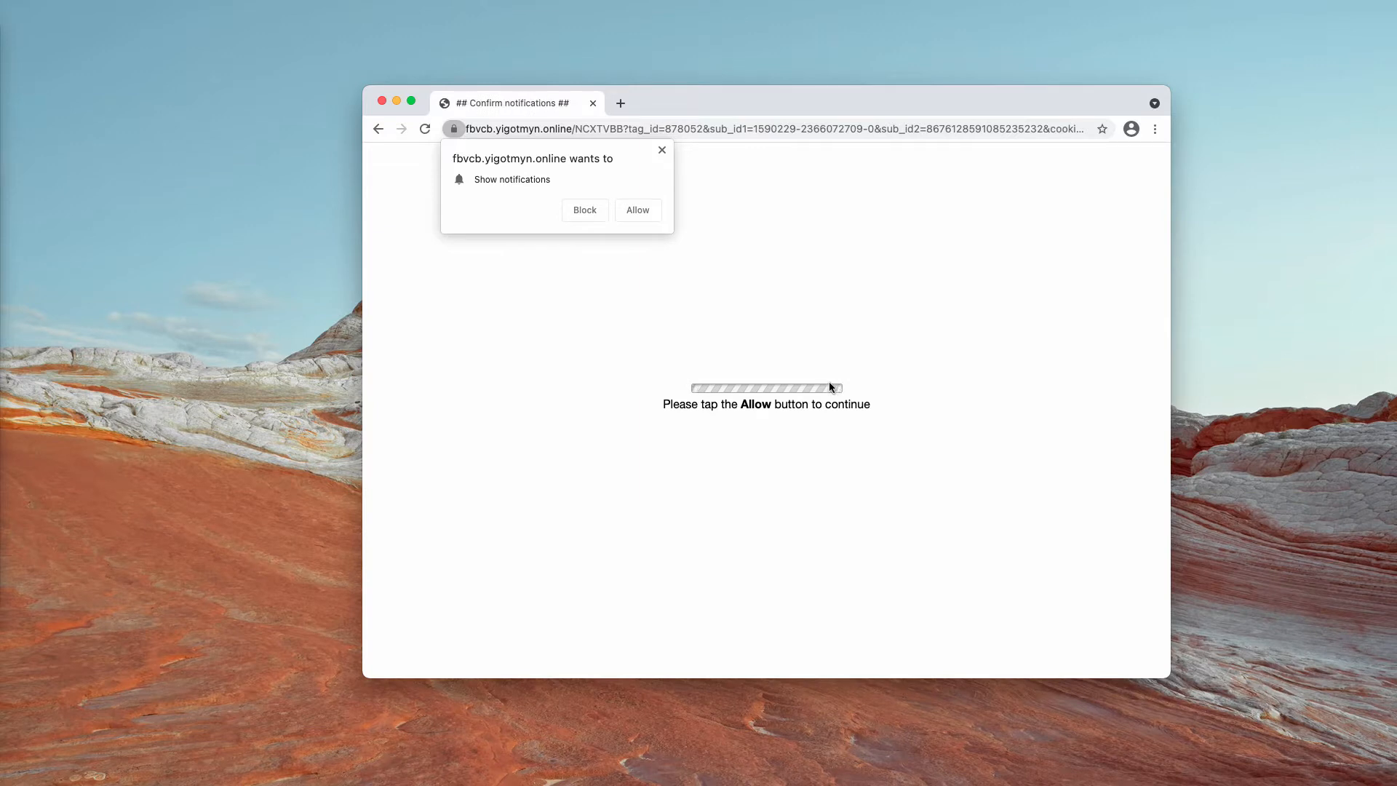
mouse_move(873, 378)
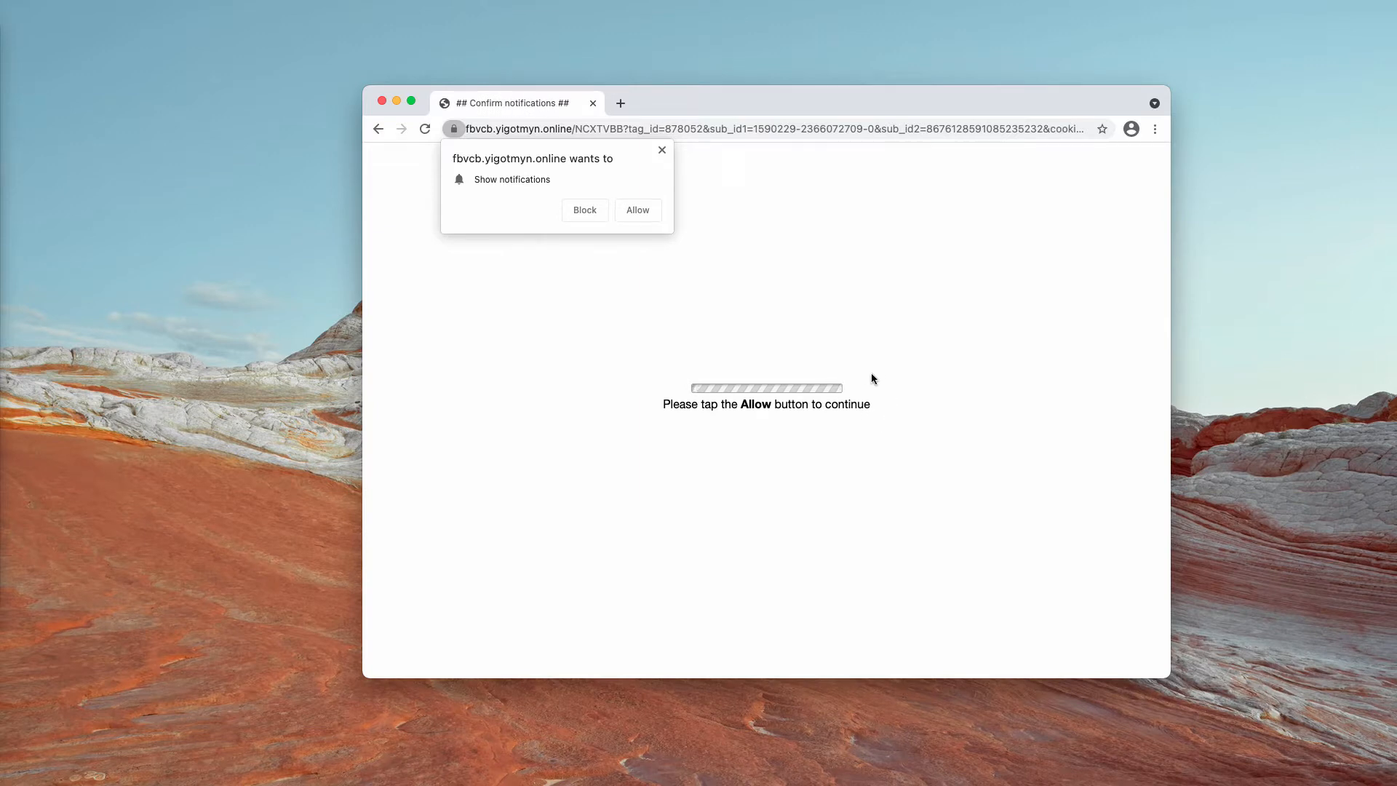
mouse_move(818, 363)
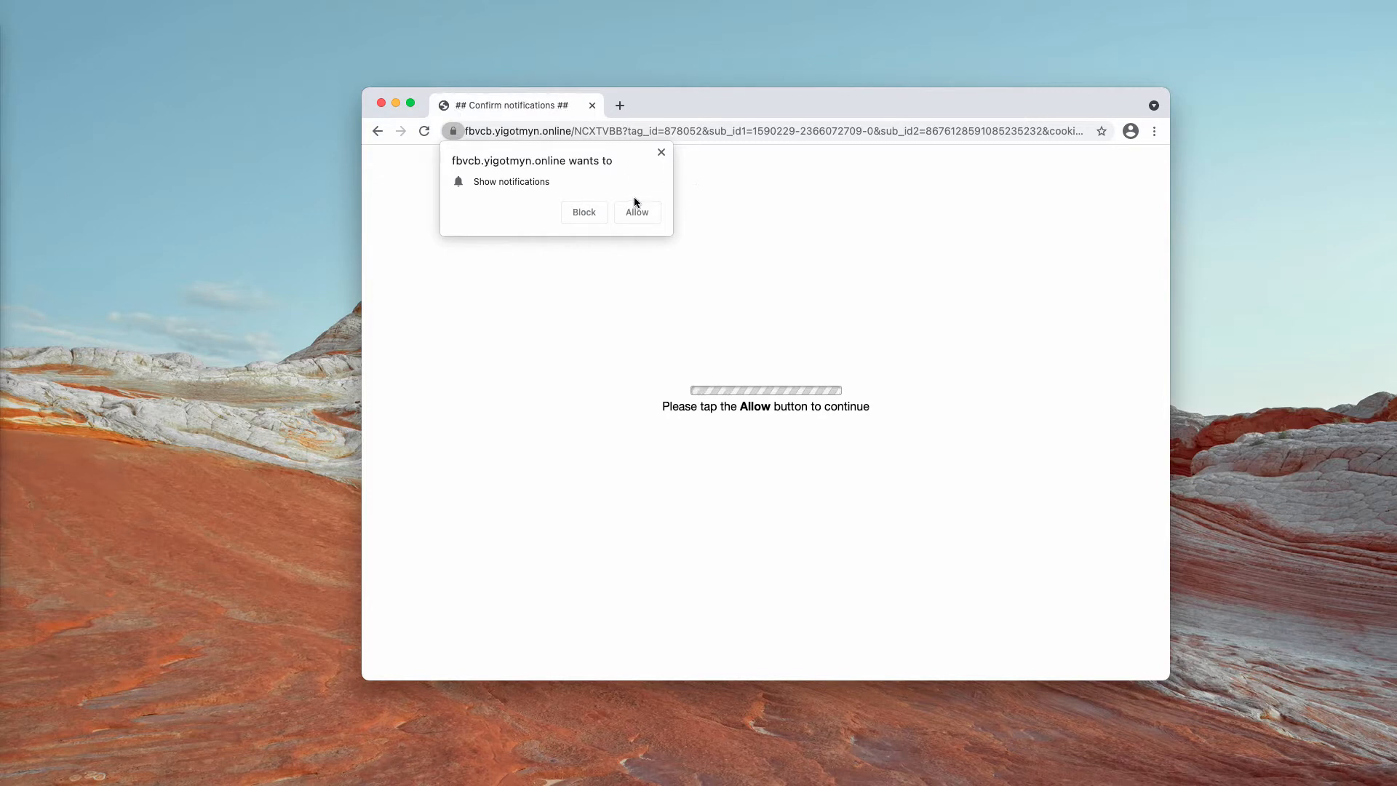
mouse_move(636, 202)
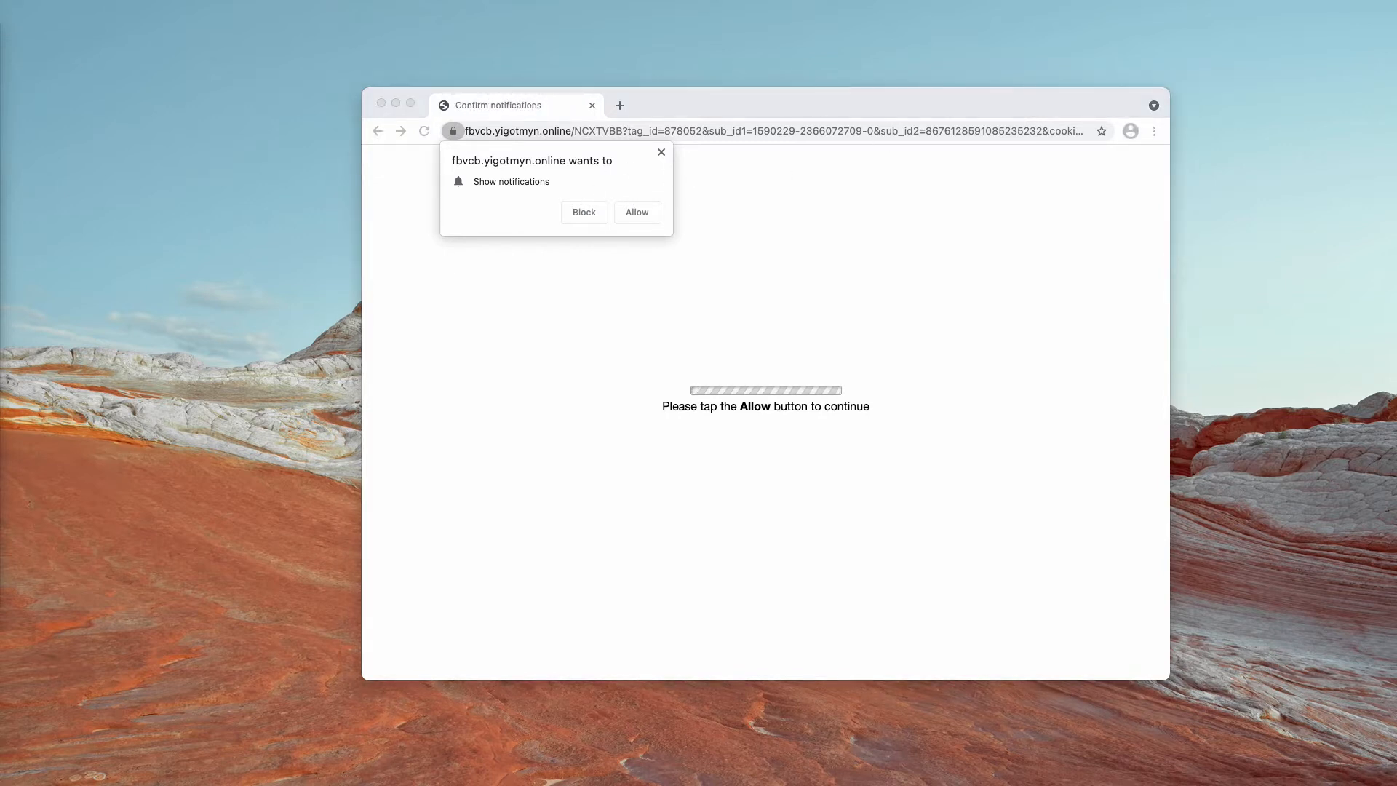
mouse_move(775, 107)
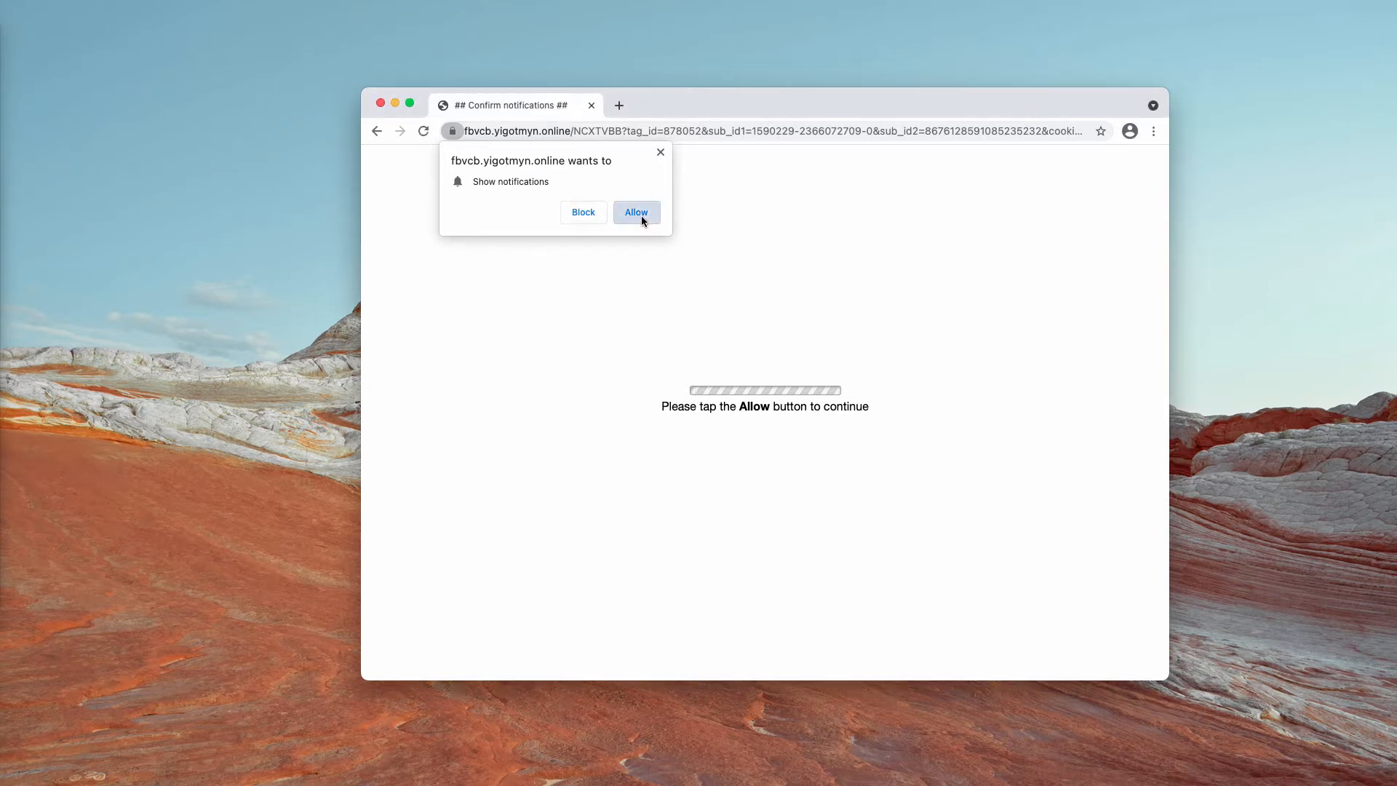
- Allow yigotmyn.online notifications, open a new tab, and close the trafyield.com tab
left_click(637, 211)
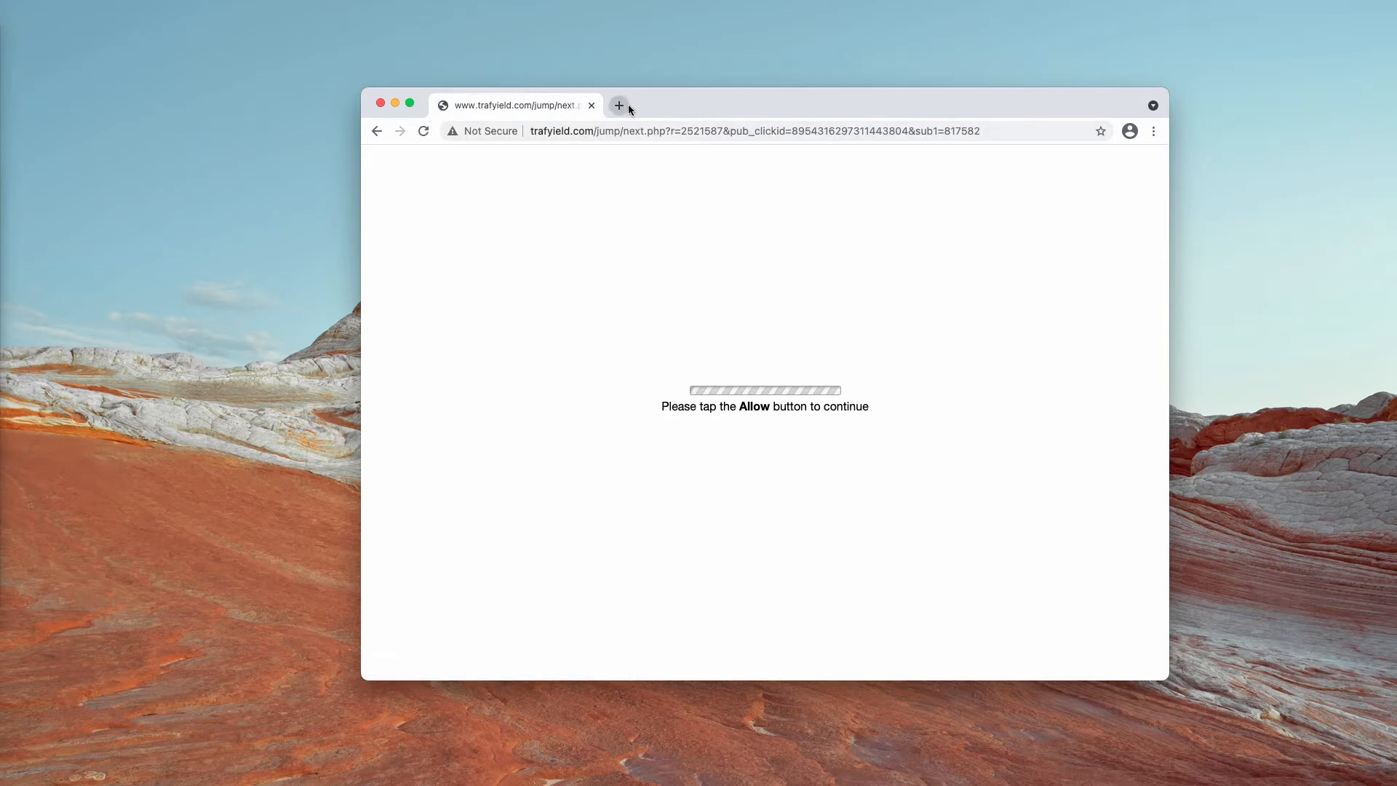
left_click(619, 105)
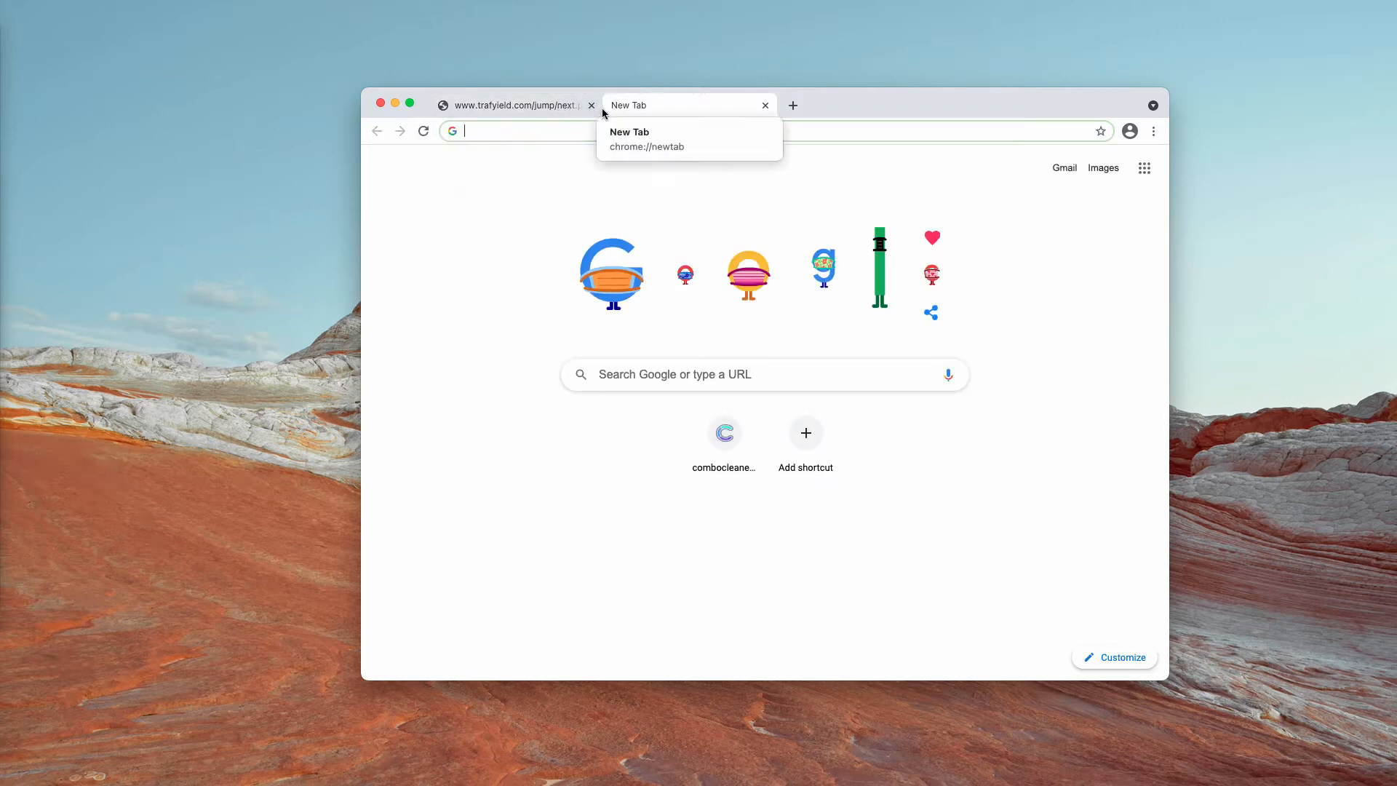
left_click(591, 105)
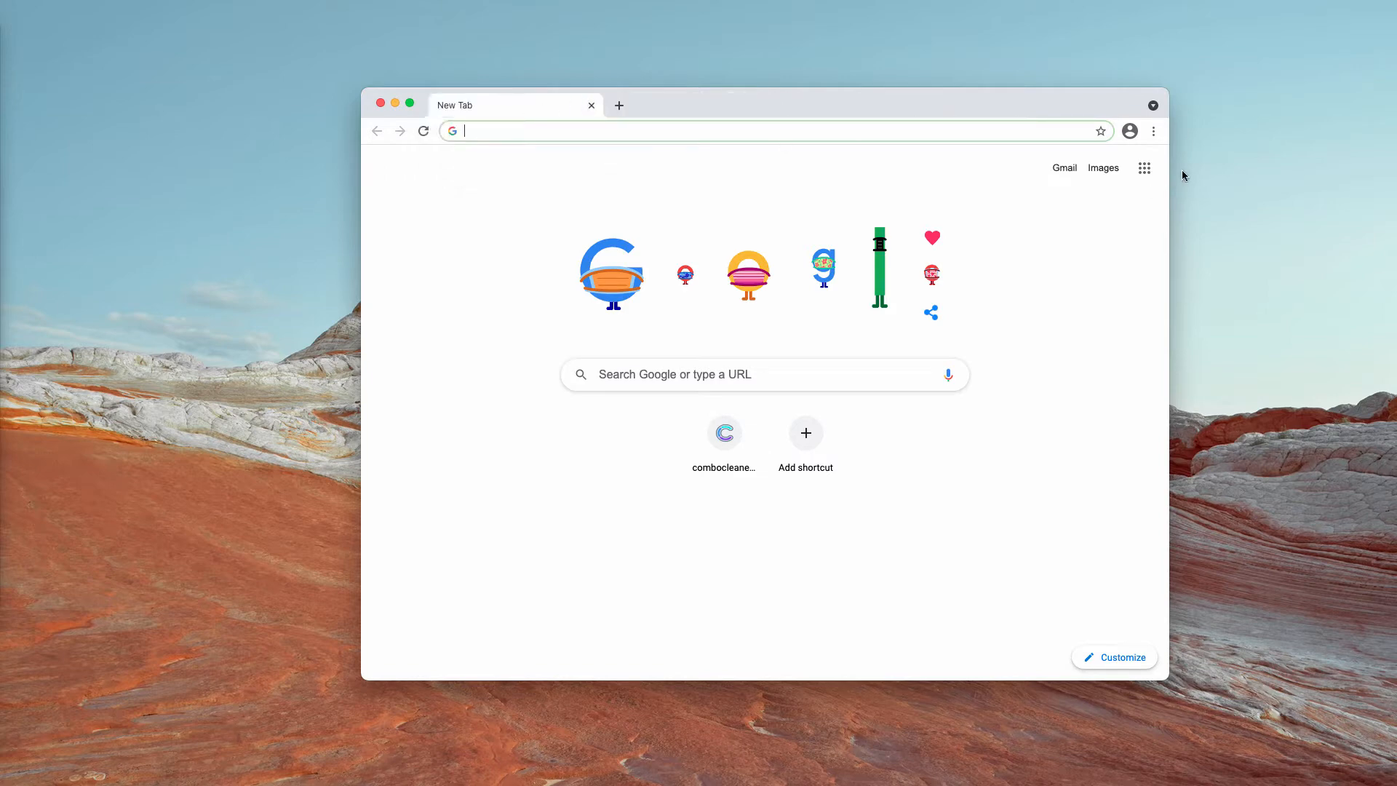
- Open Chrome Settings and go to Privacy and security's Site Settings
left_click(1153, 131)
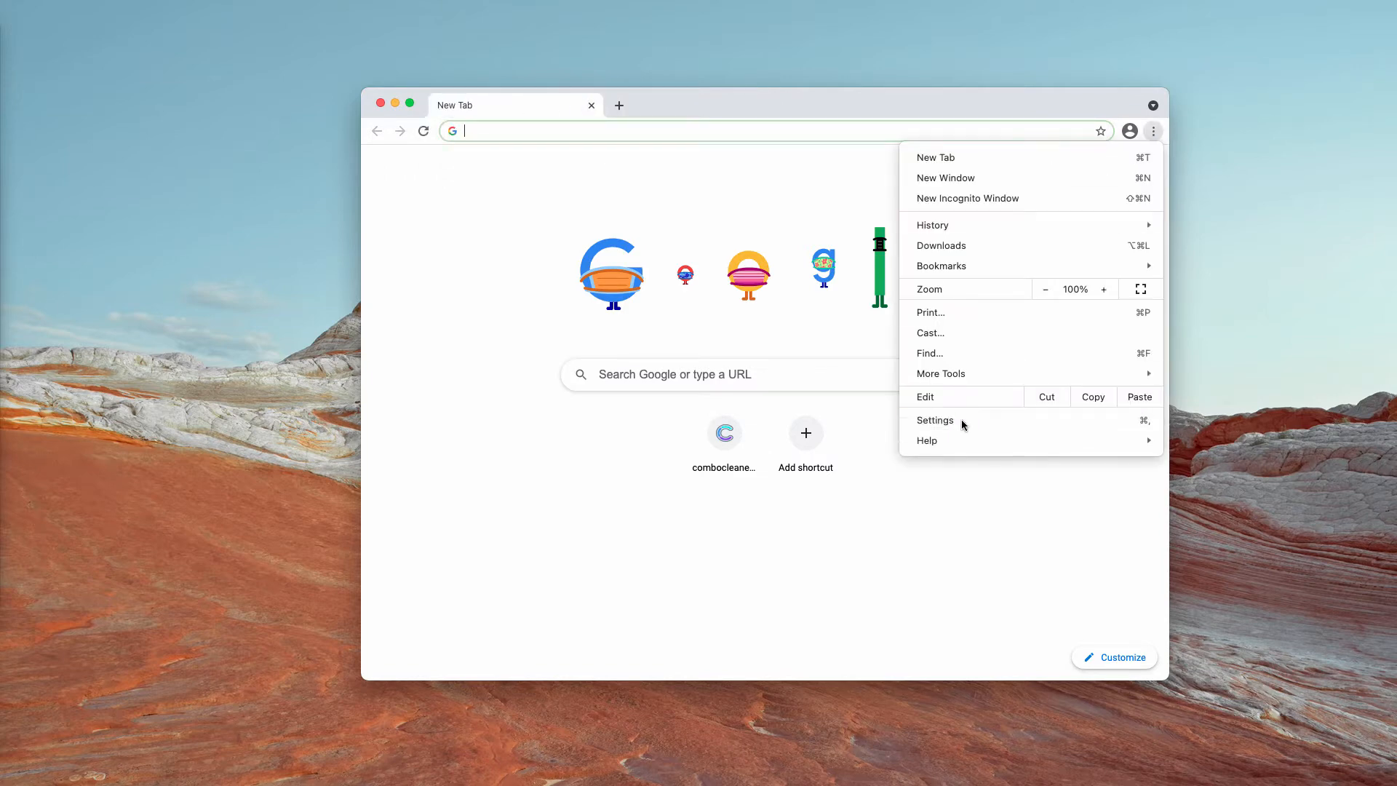
left_click(934, 420)
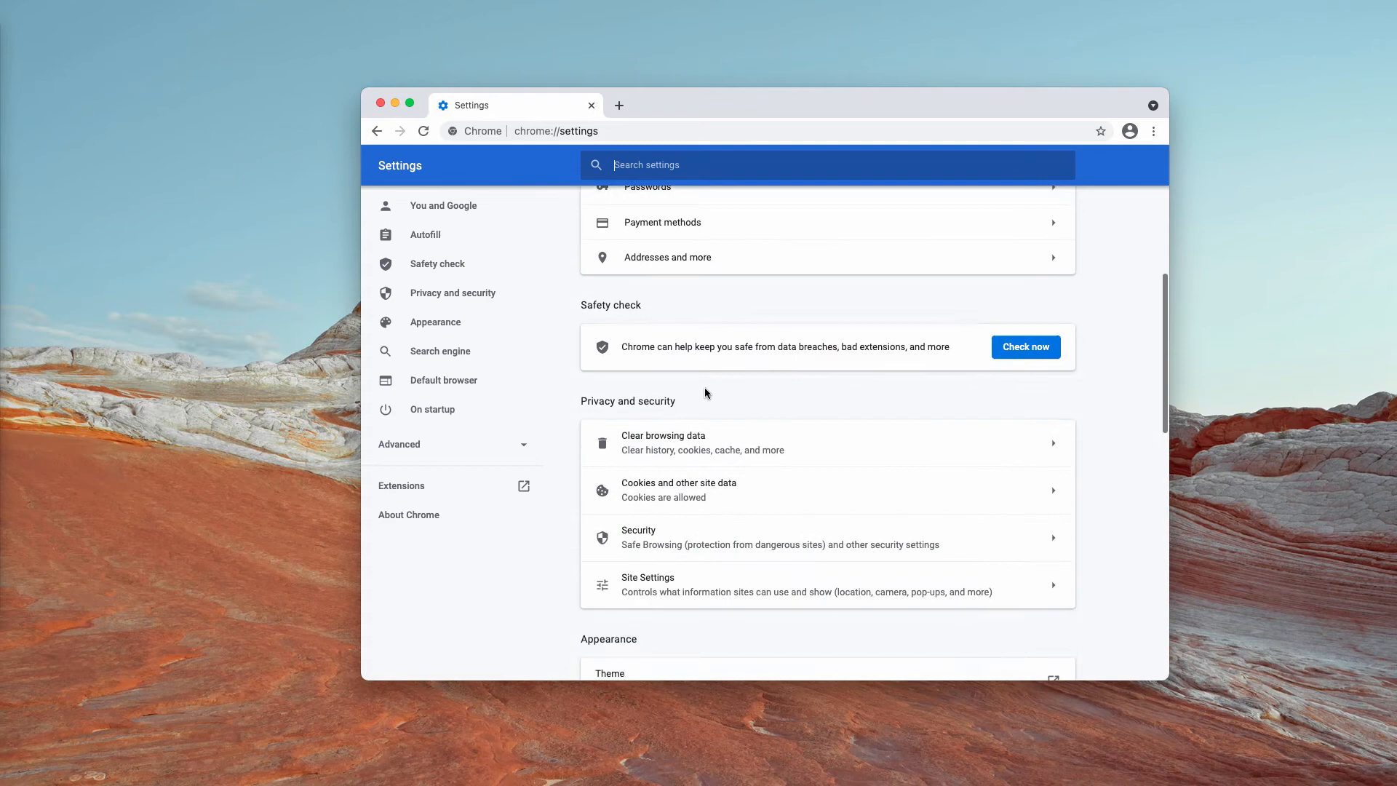
scroll("down", 3)
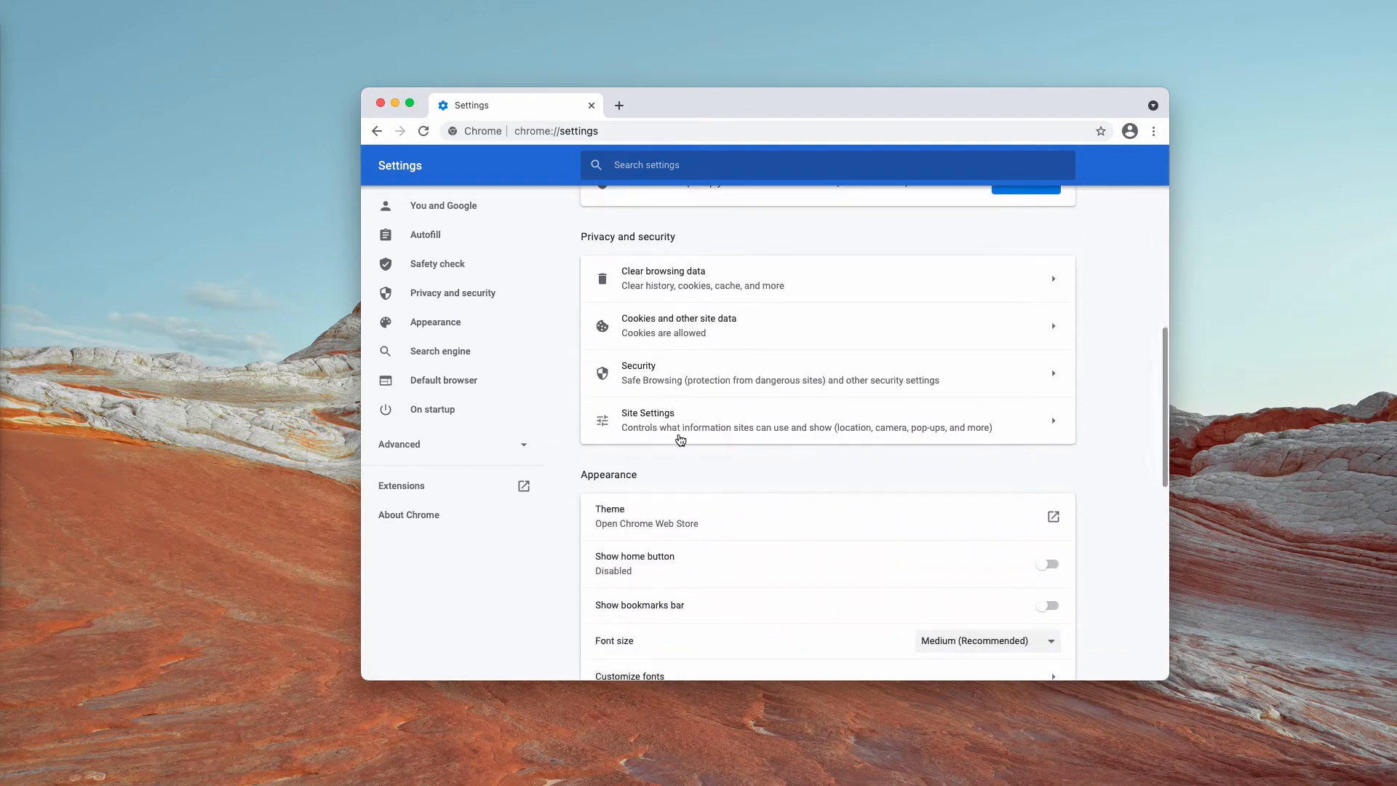
left_click(648, 419)
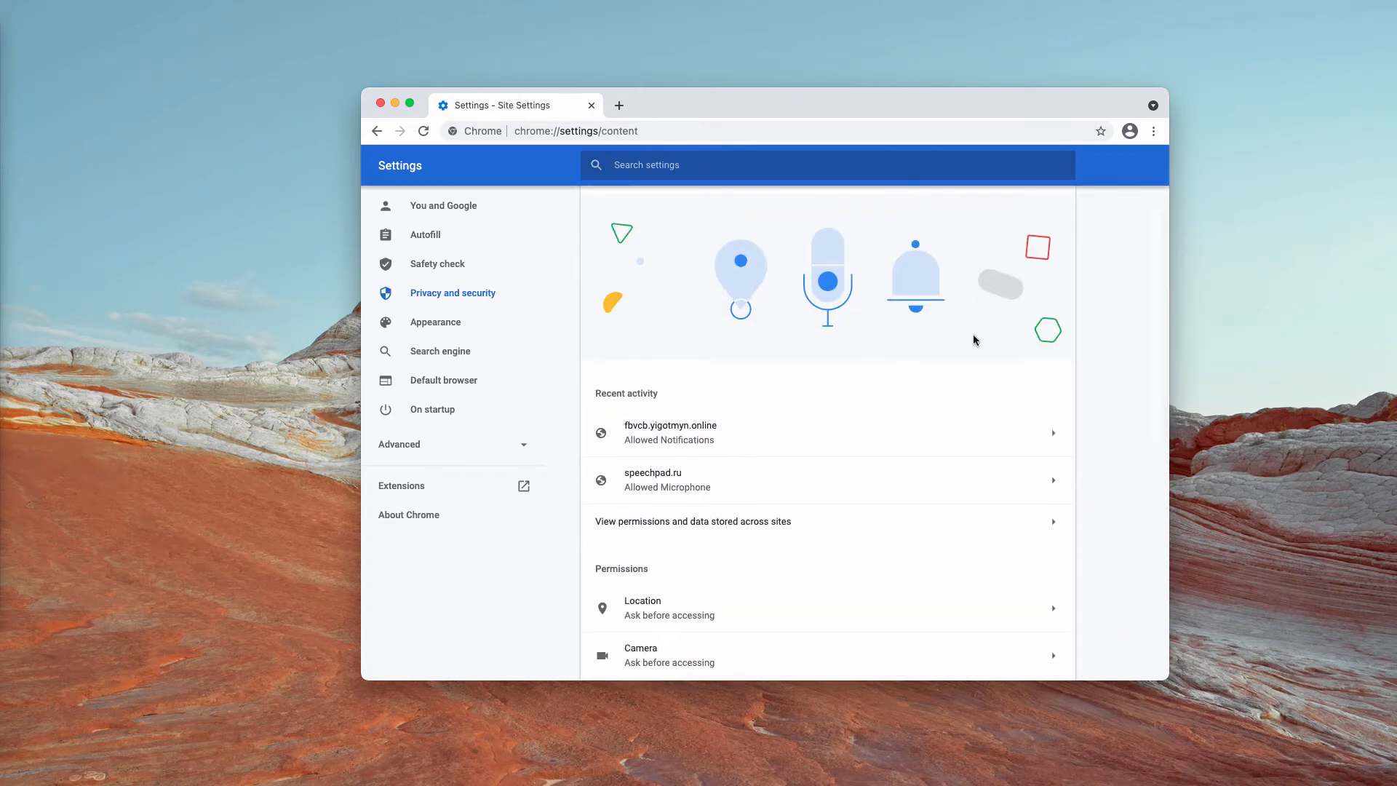
scroll("down", 3)
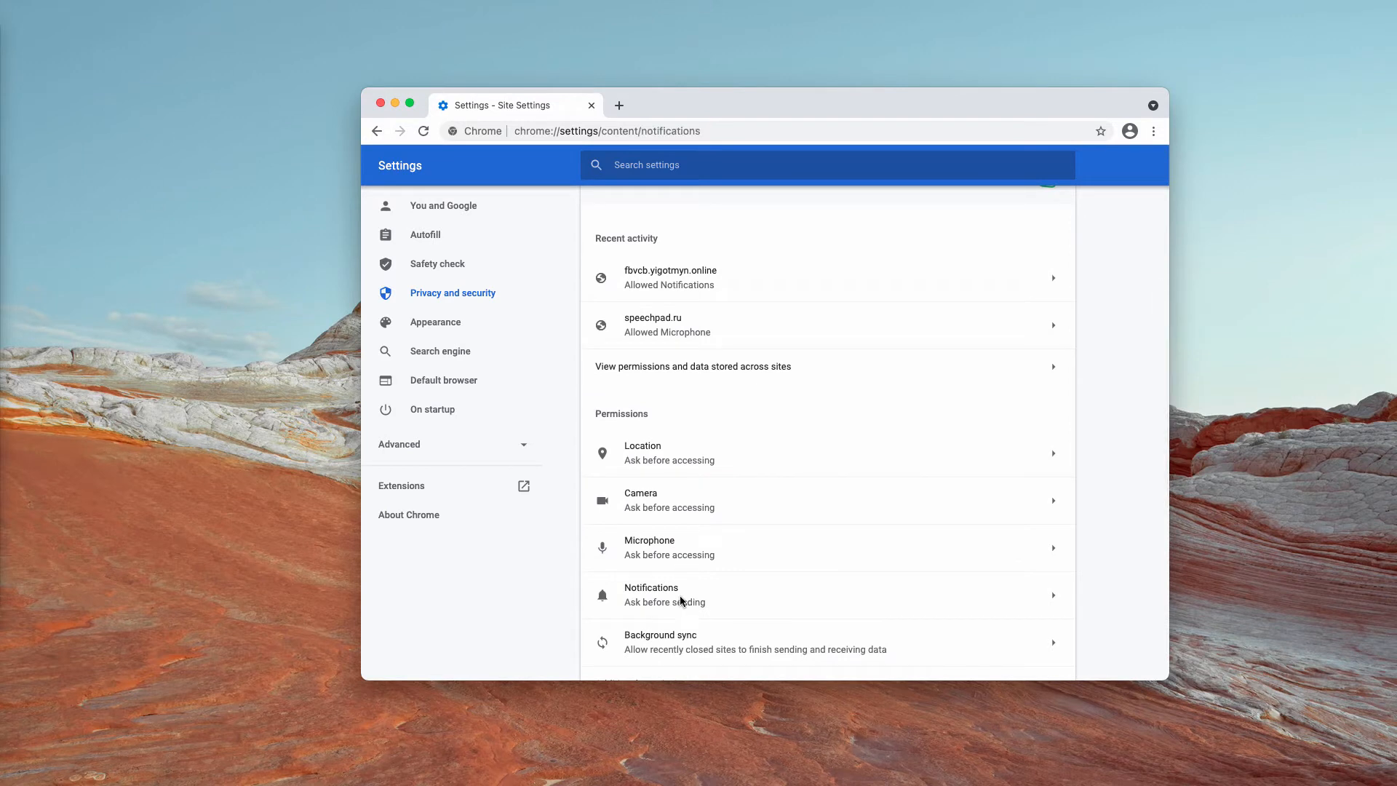
- Remove fbvcb.yigotmyn.online from the allowed sites in Chrome's Notifications settings
left_click(650, 594)
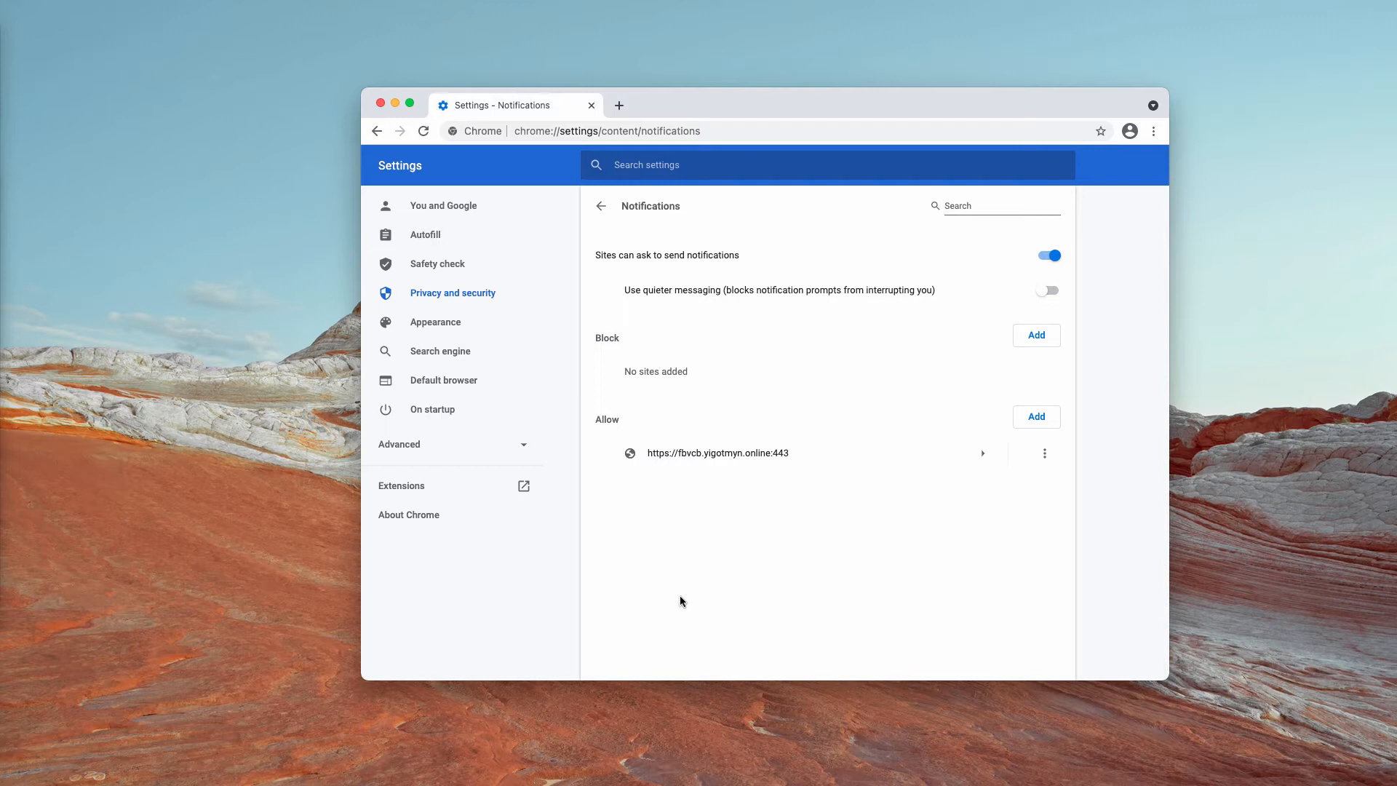
mouse_move(817, 507)
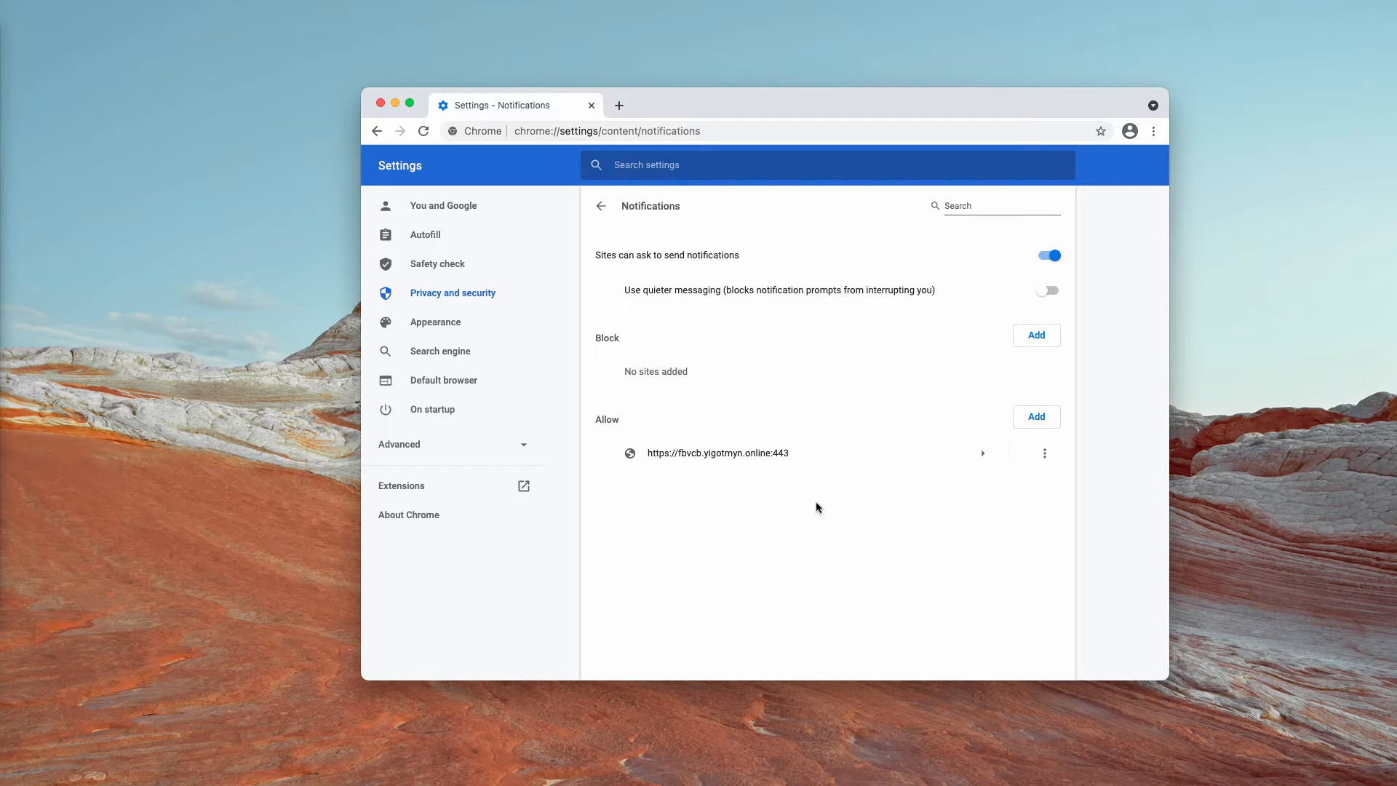
mouse_move(1013, 478)
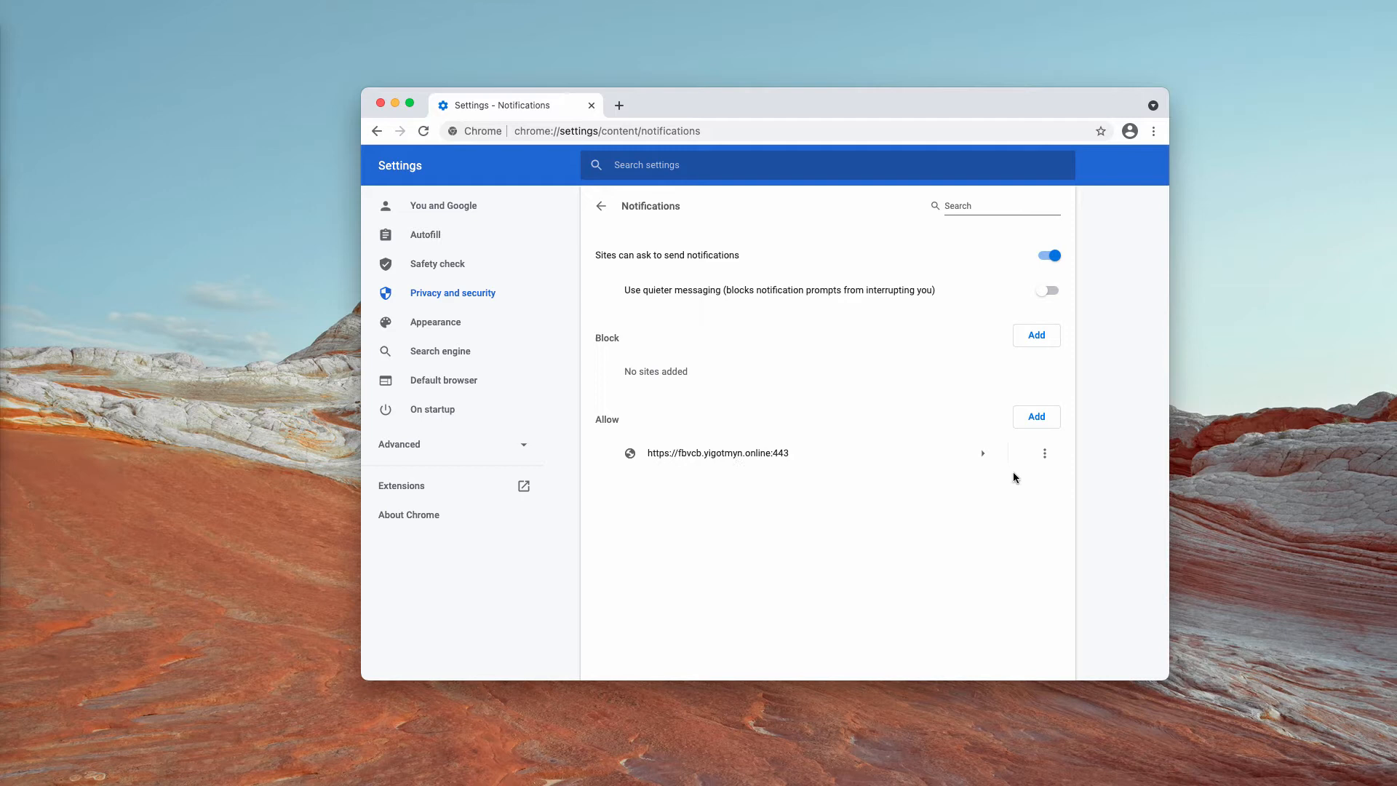
left_click(1043, 454)
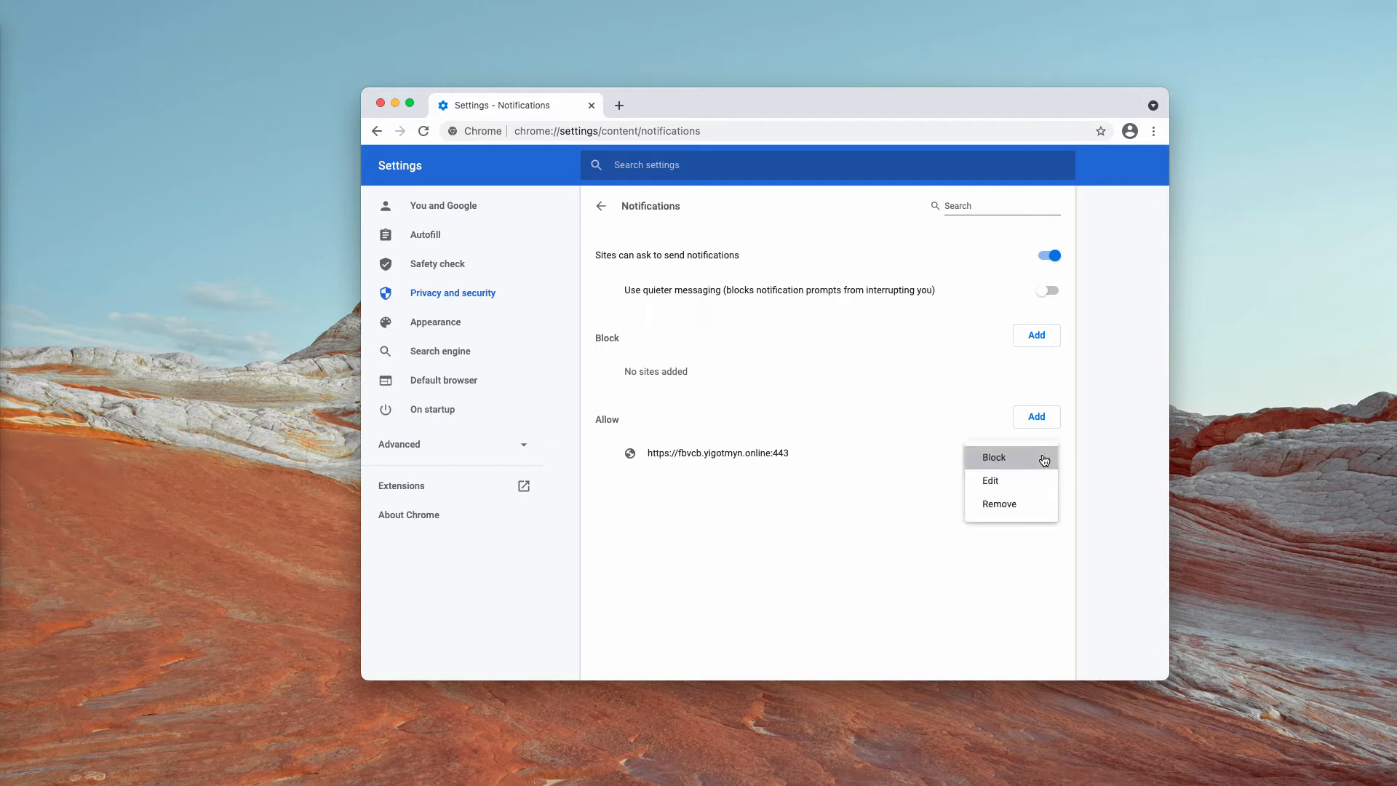
left_click(993, 457)
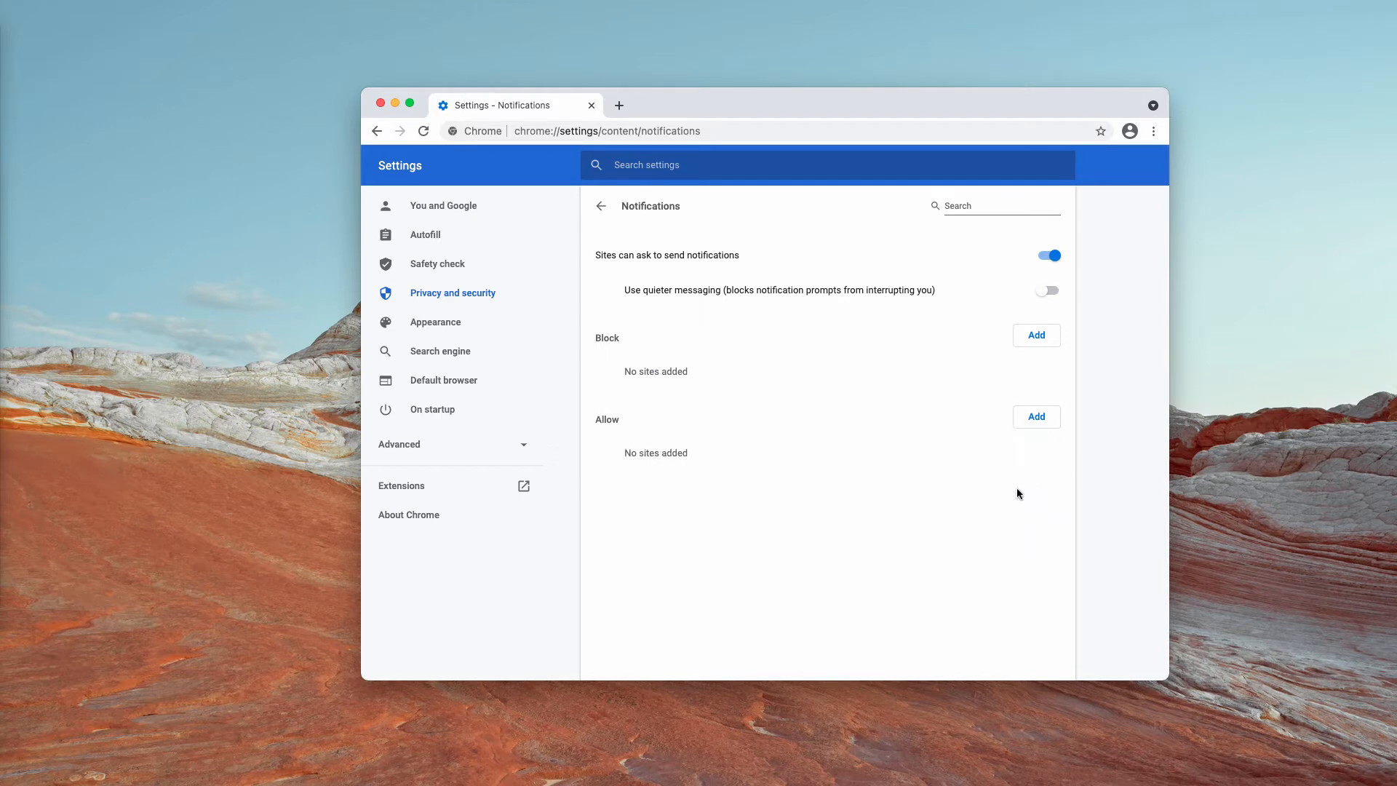
mouse_move(1052, 390)
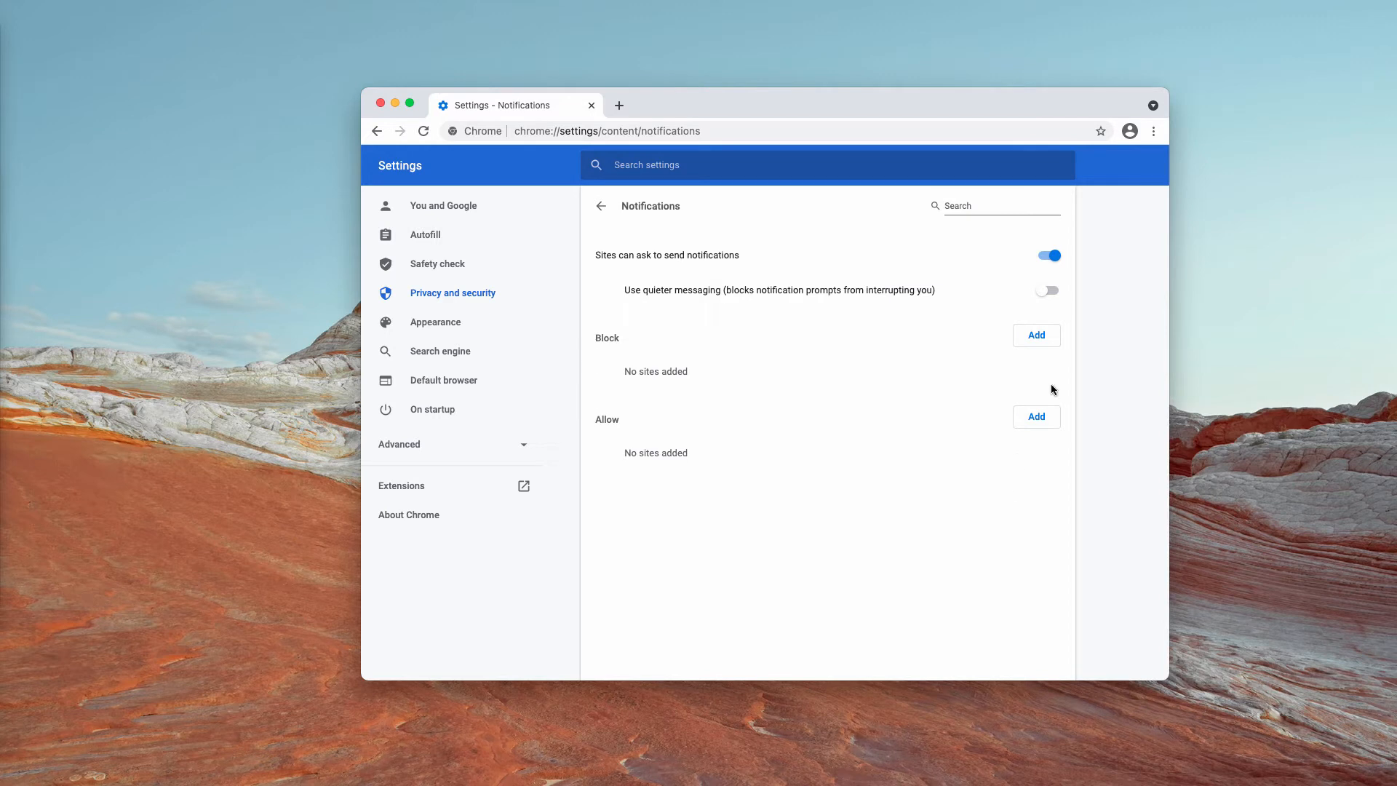
mouse_move(1052, 392)
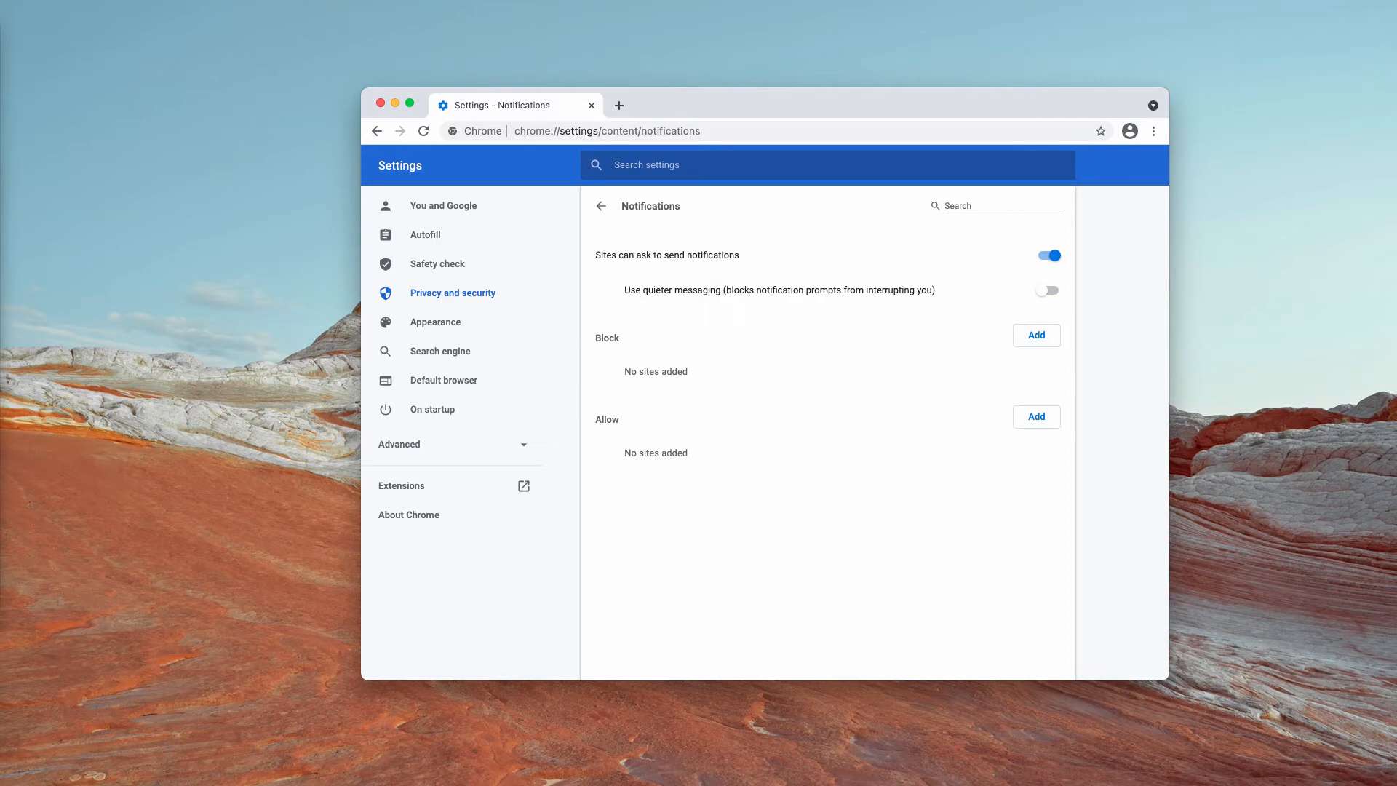
left_click(606, 130)
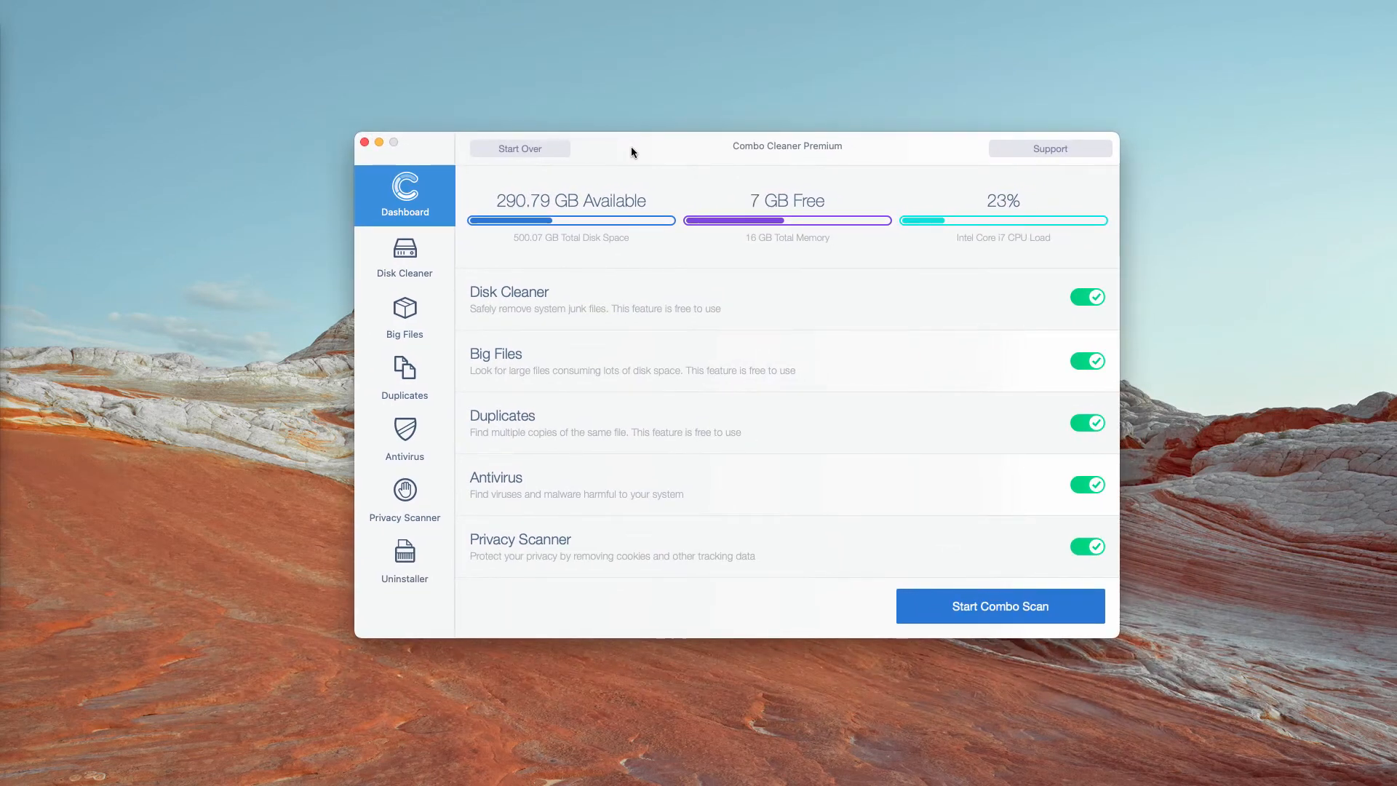
- Start a Combo Scan with all five modules enabled on the Dashboard
left_click(1000, 606)
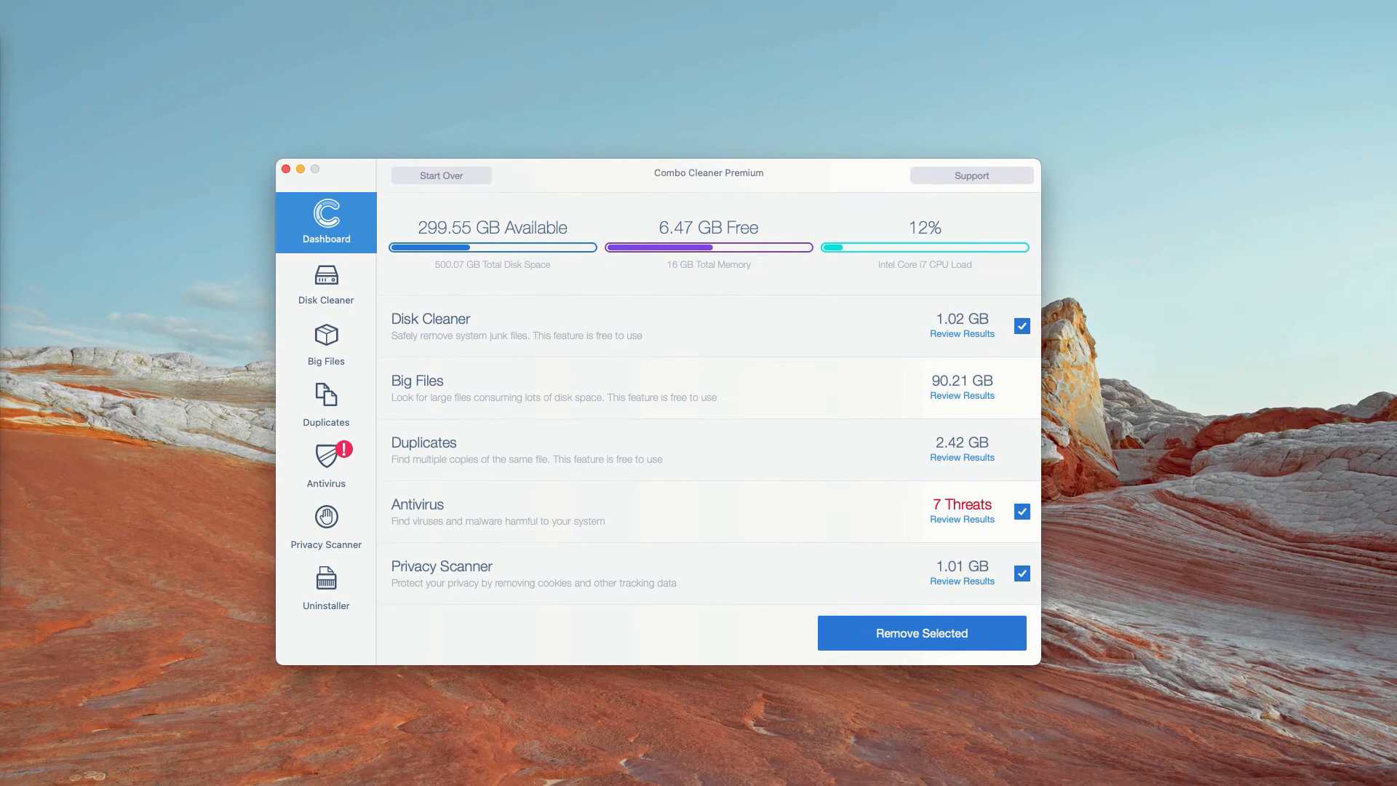
mouse_move(683, 182)
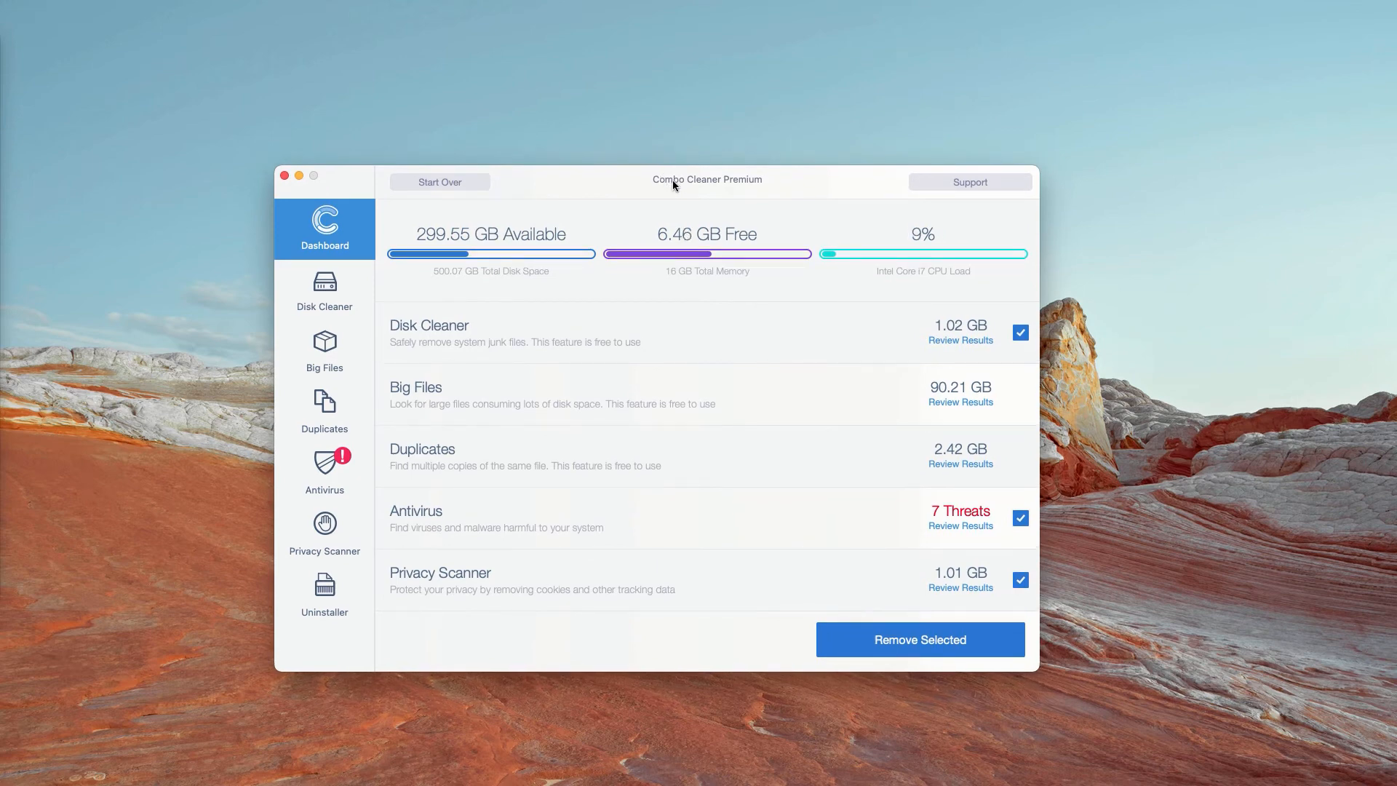
mouse_move(325, 480)
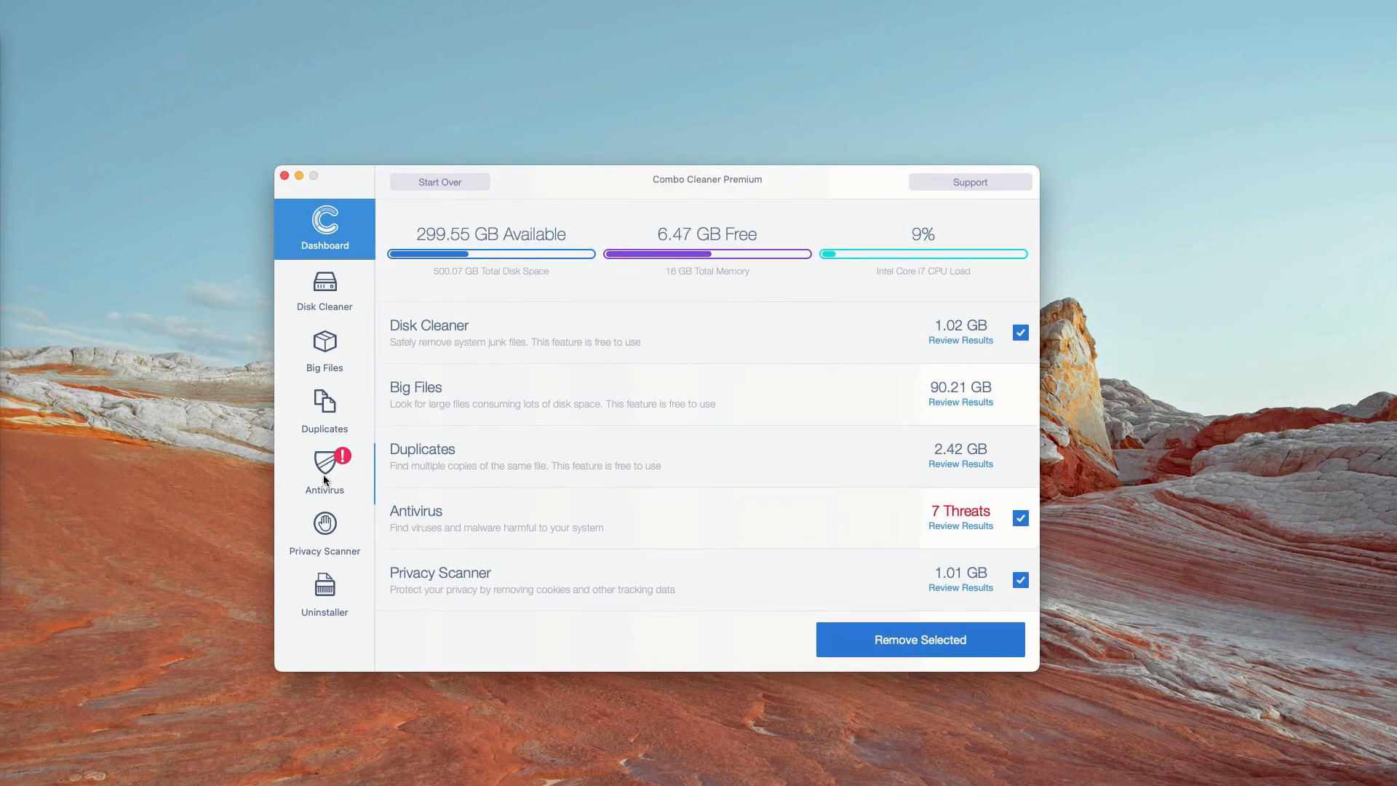
- Open the Antivirus results listing the seven adware threats in Downloads
left_click(323, 472)
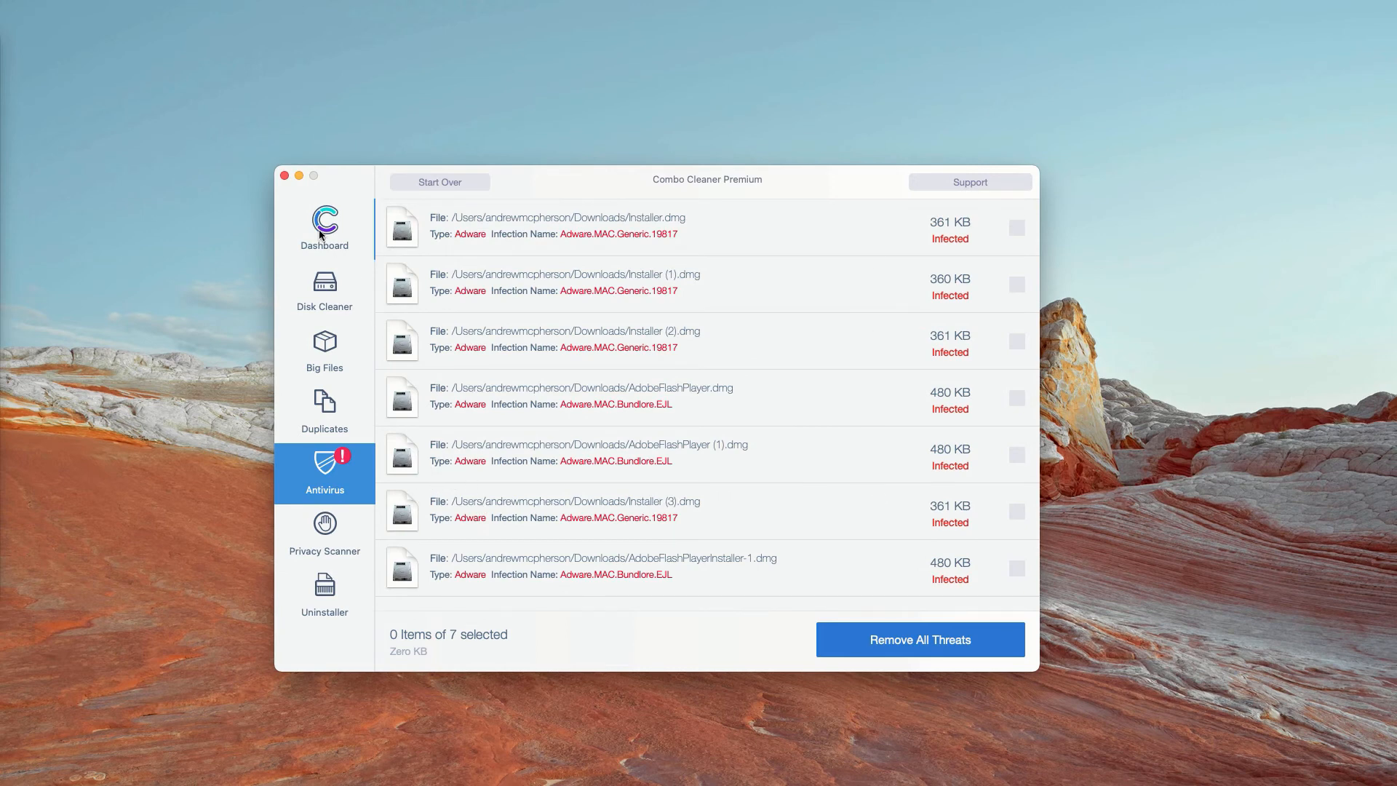
left_click(324, 227)
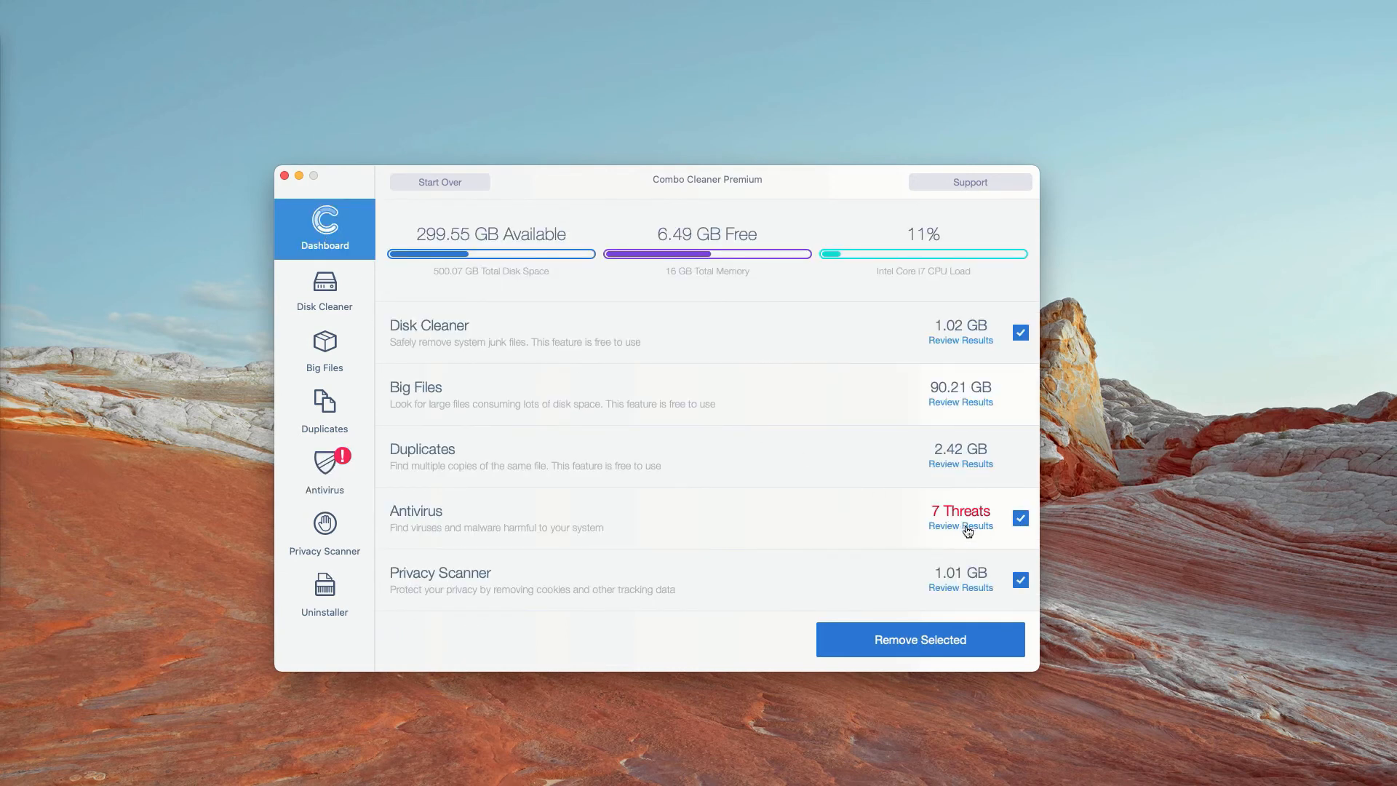
left_click(960, 525)
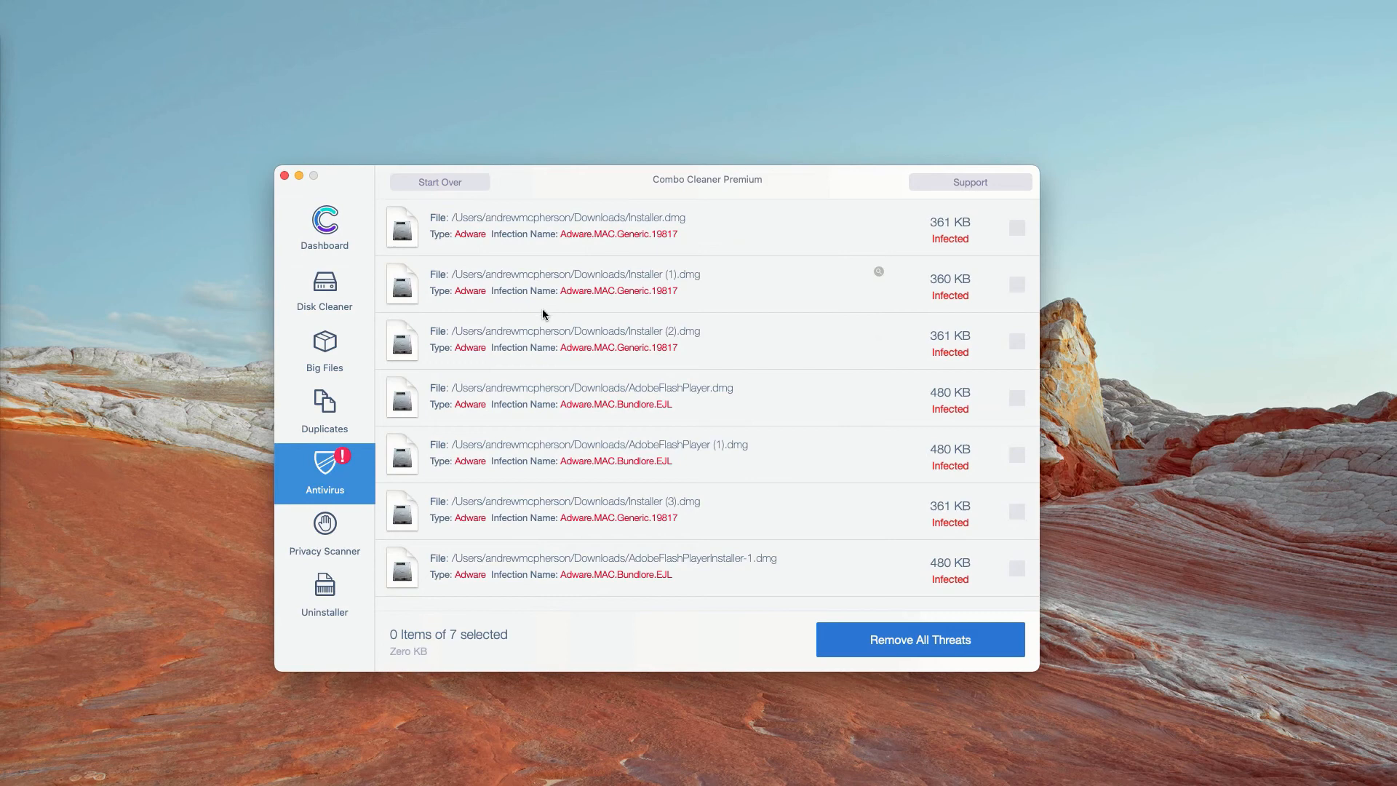
mouse_move(713, 258)
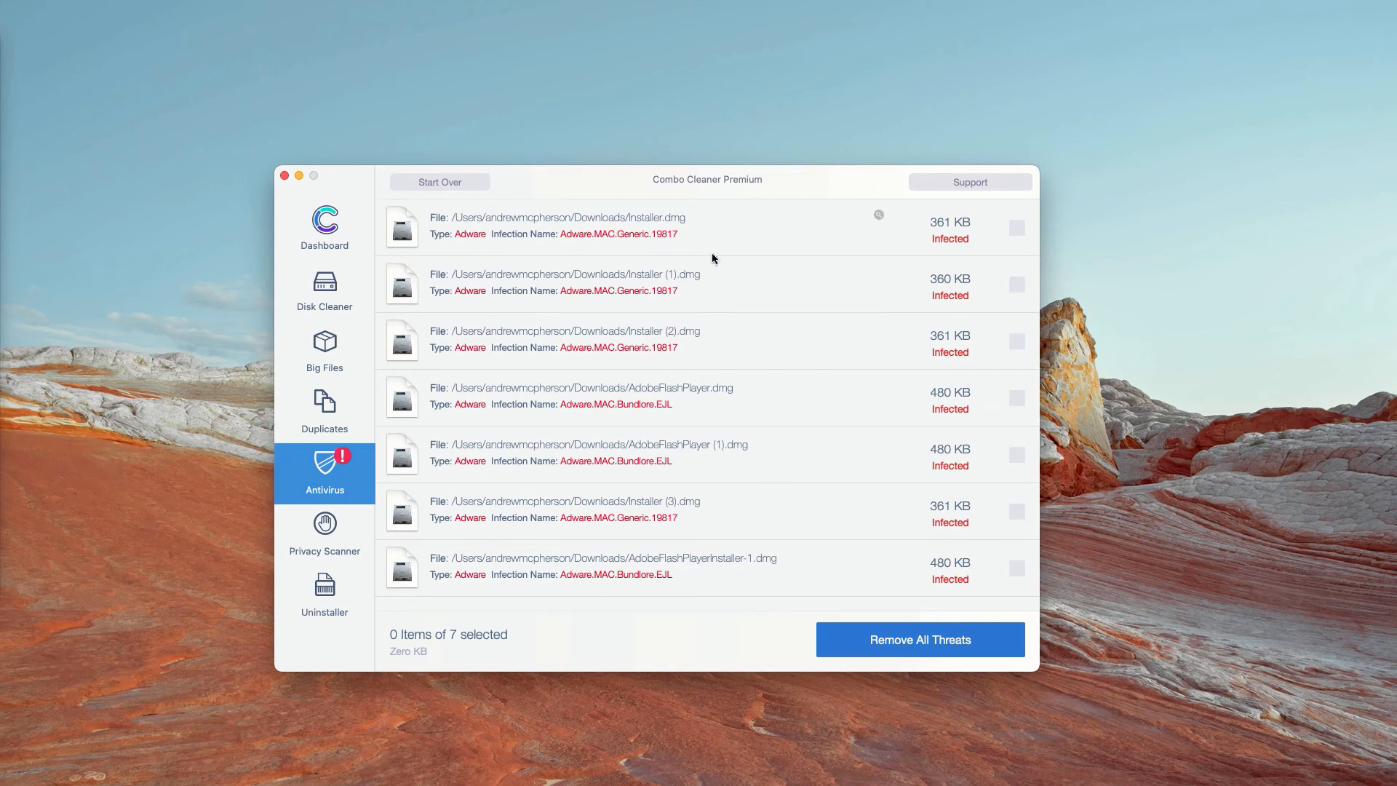
mouse_move(671, 318)
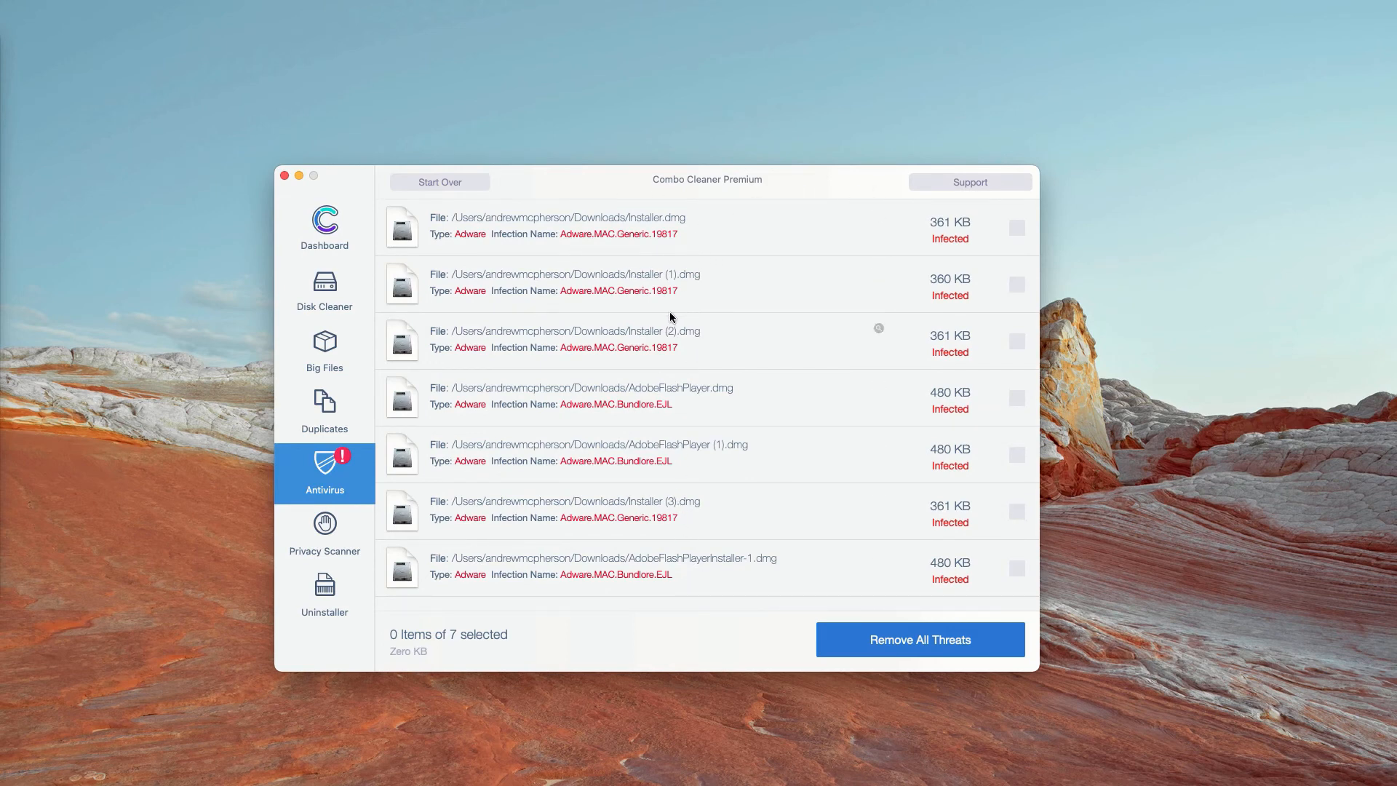
mouse_move(771, 239)
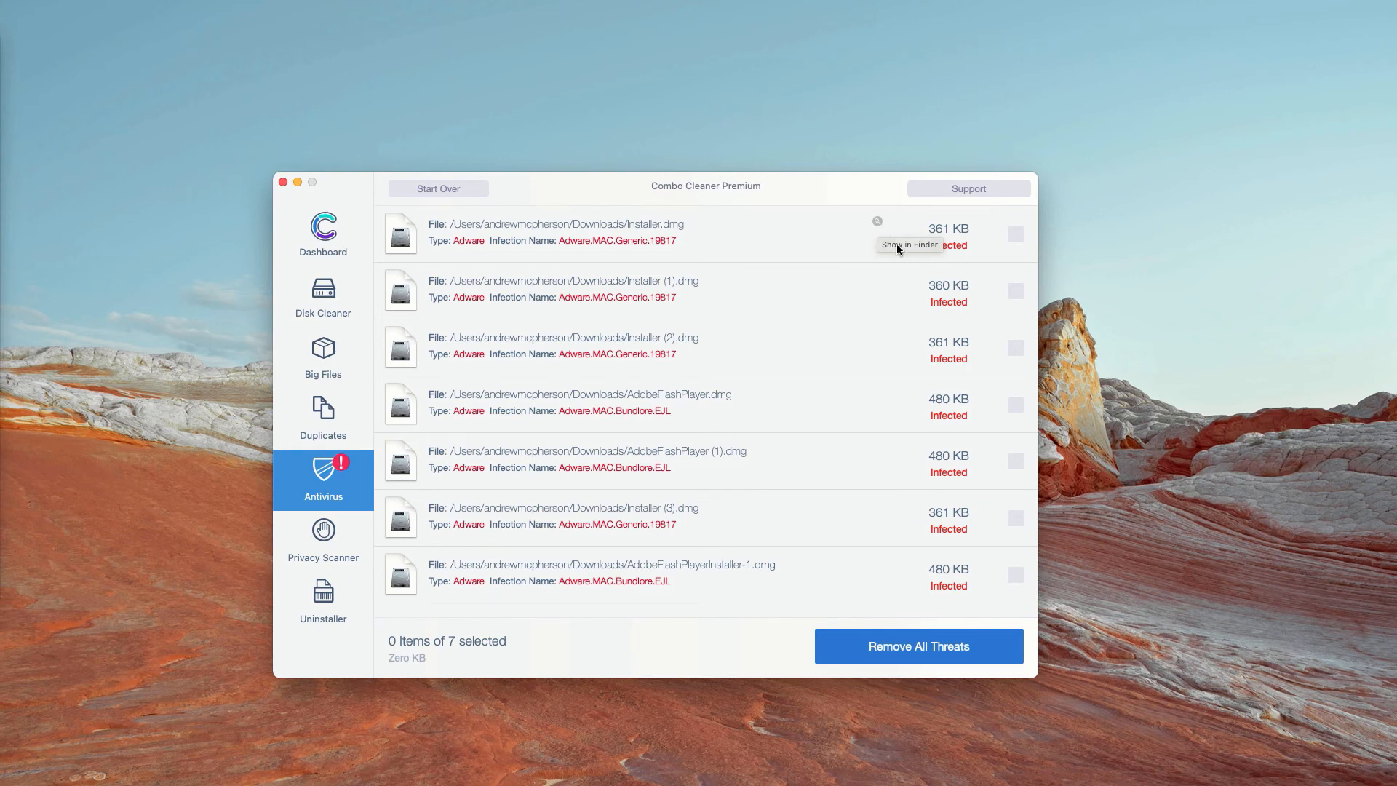
mouse_move(877, 223)
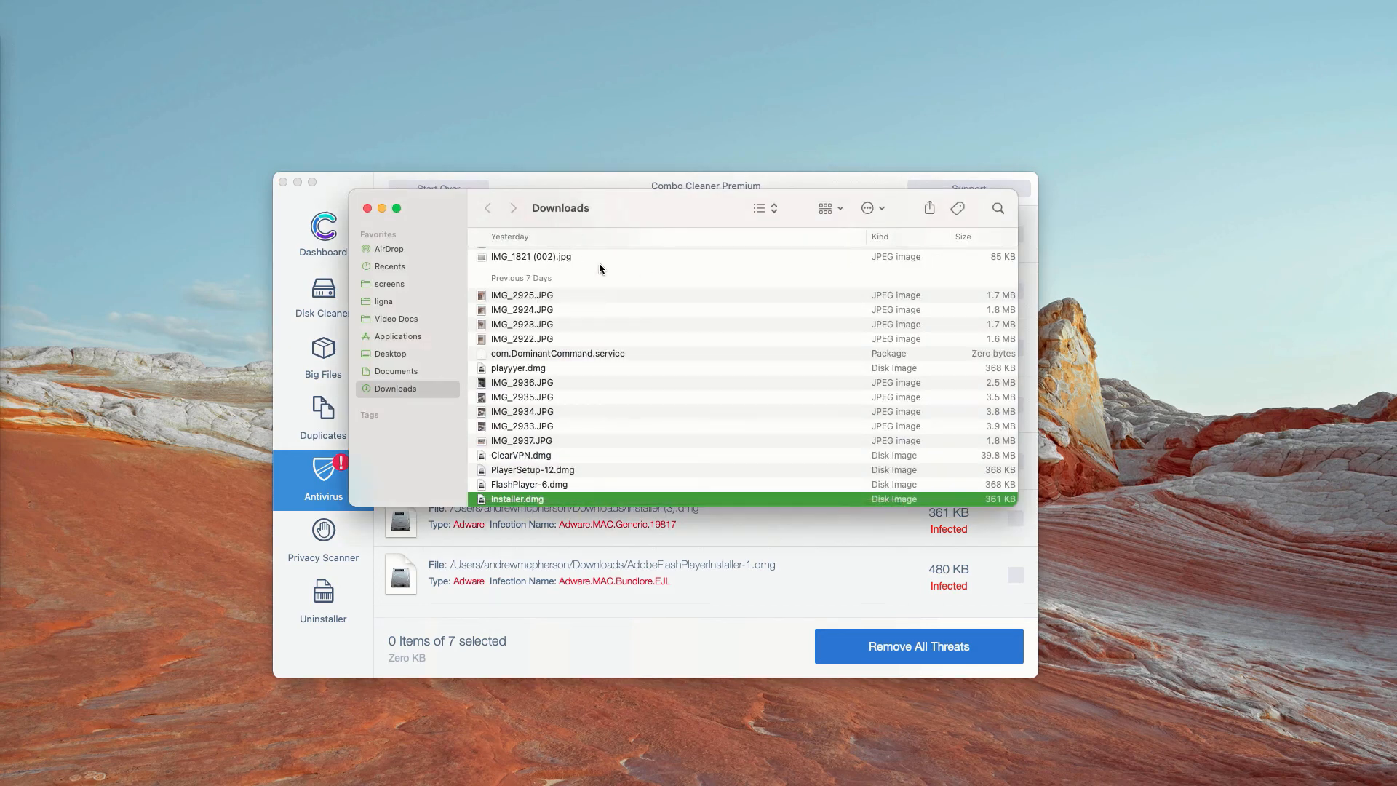
- Move Installer.dmg and Installer (1).dmg to the Trash and close the Downloads window
scroll("down", 3)
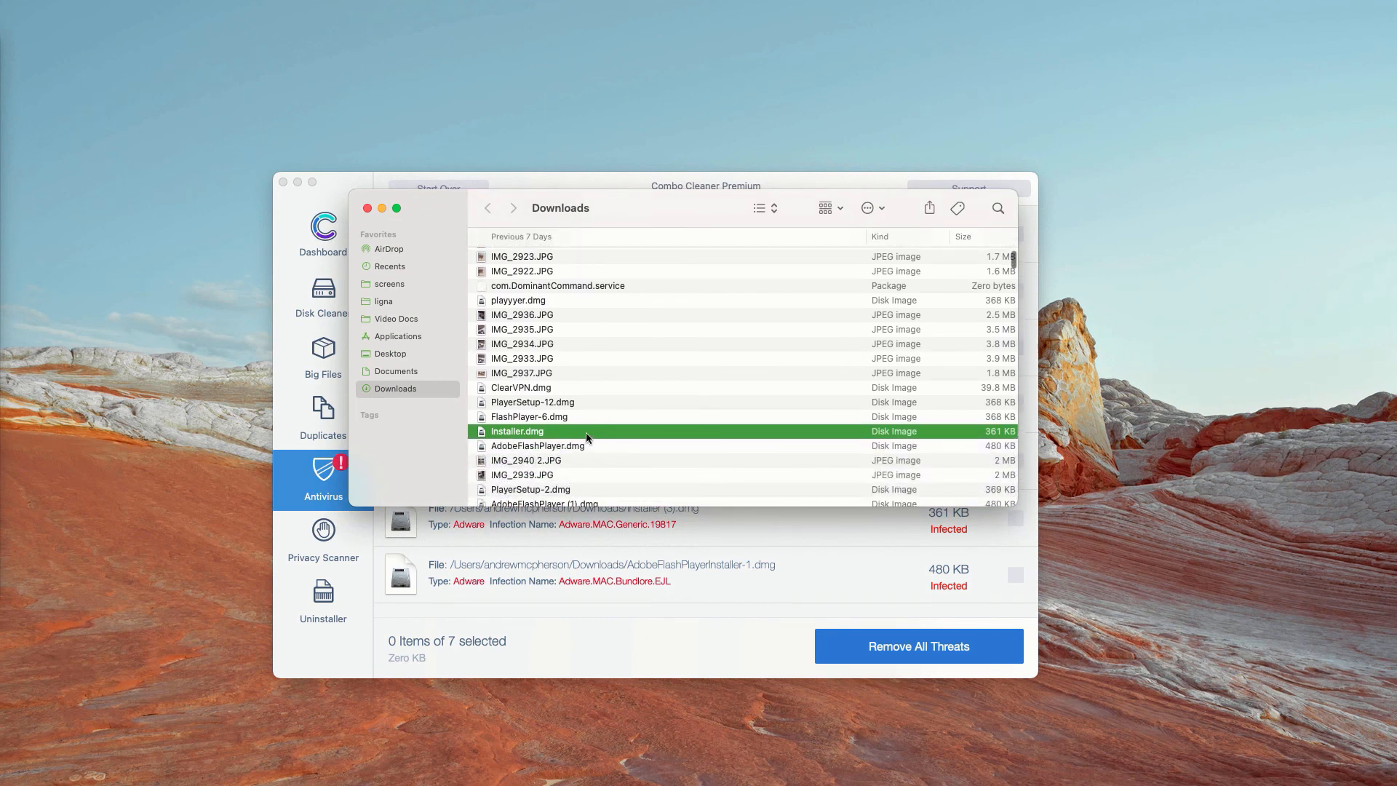
right_click(516, 431)
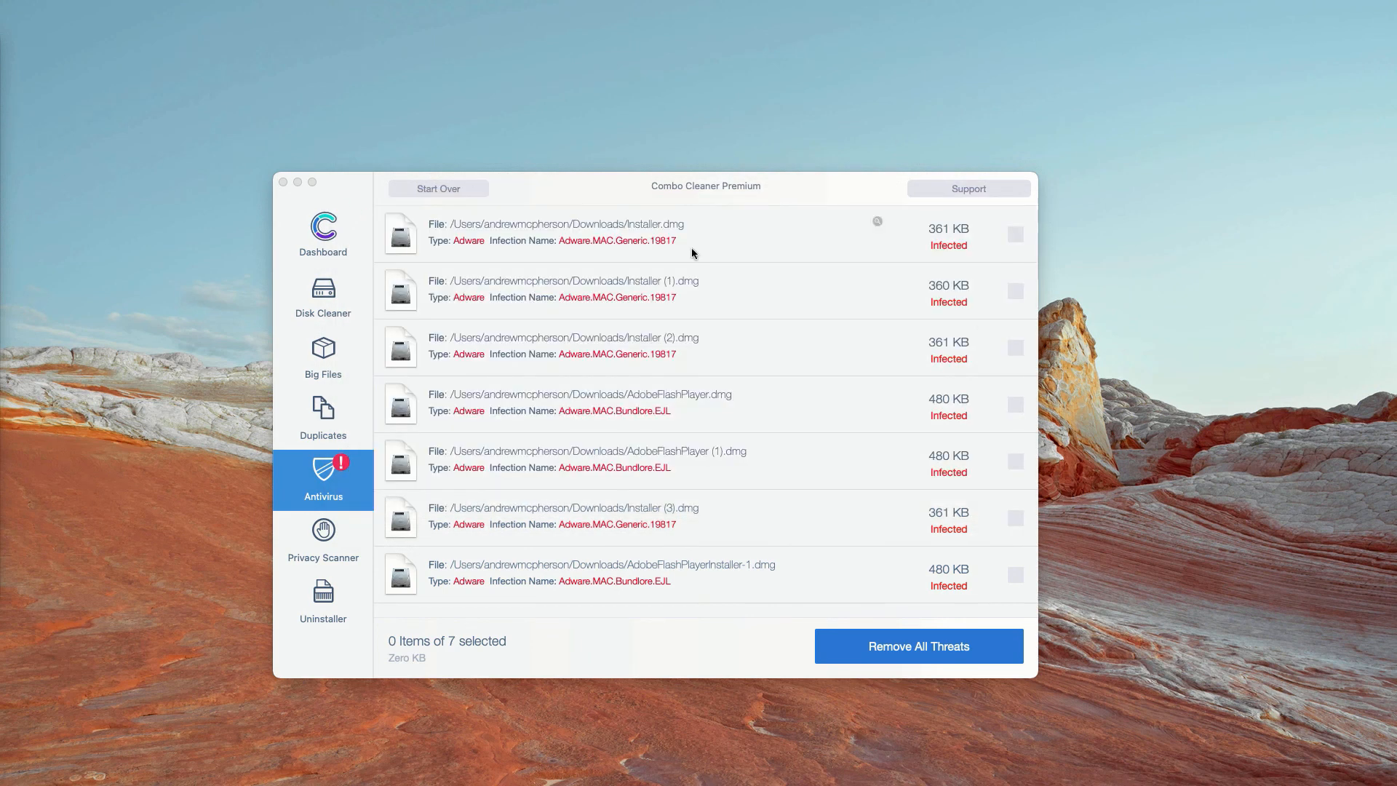
mouse_move(878, 281)
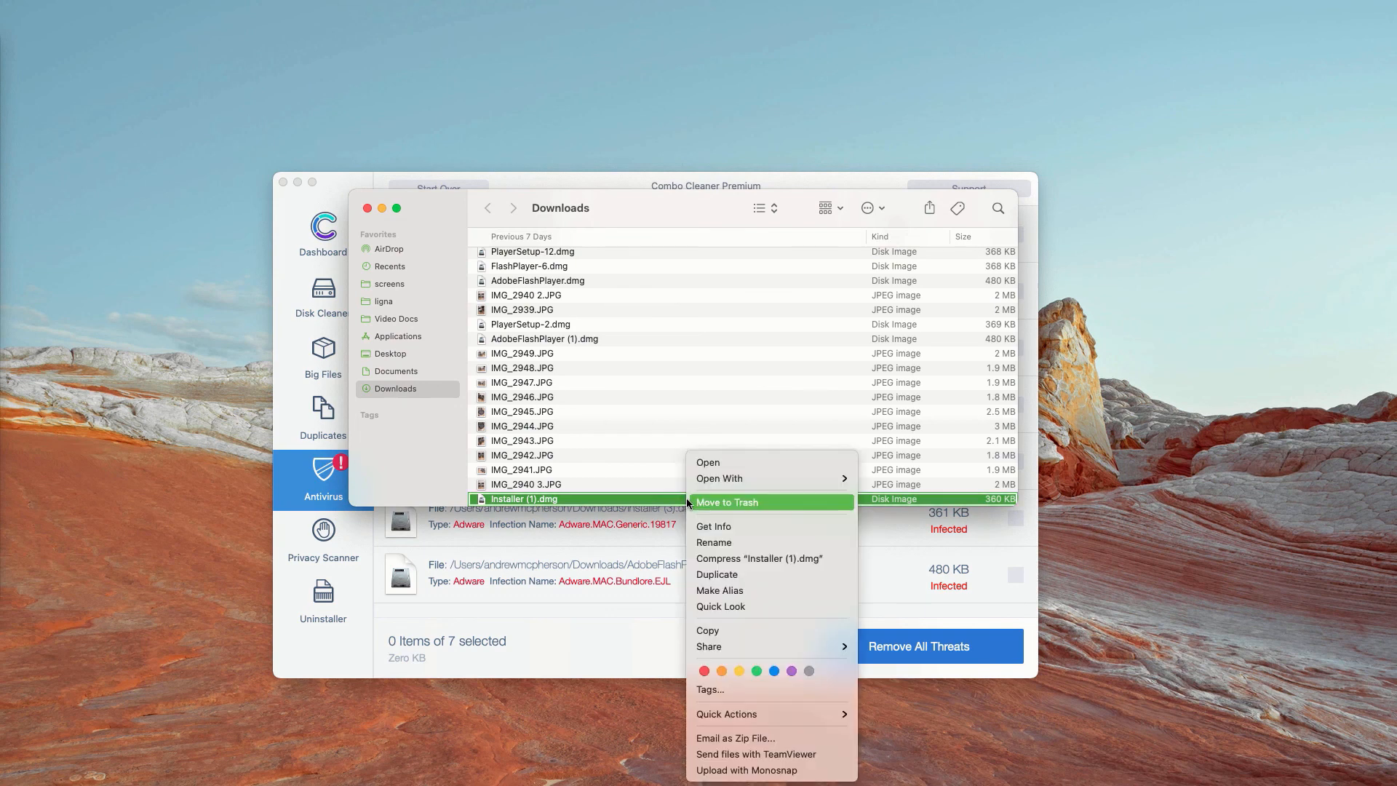
left_click(727, 501)
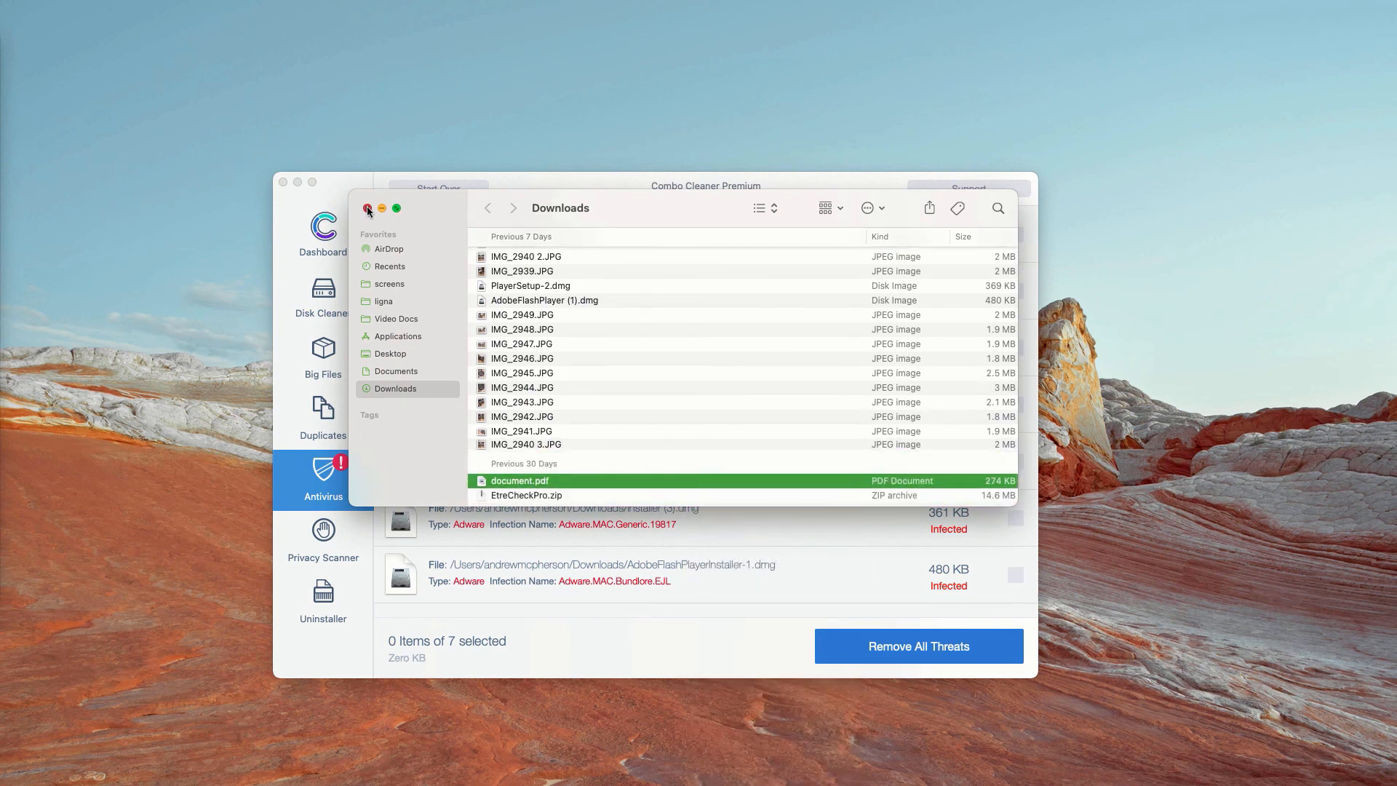
left_click(367, 209)
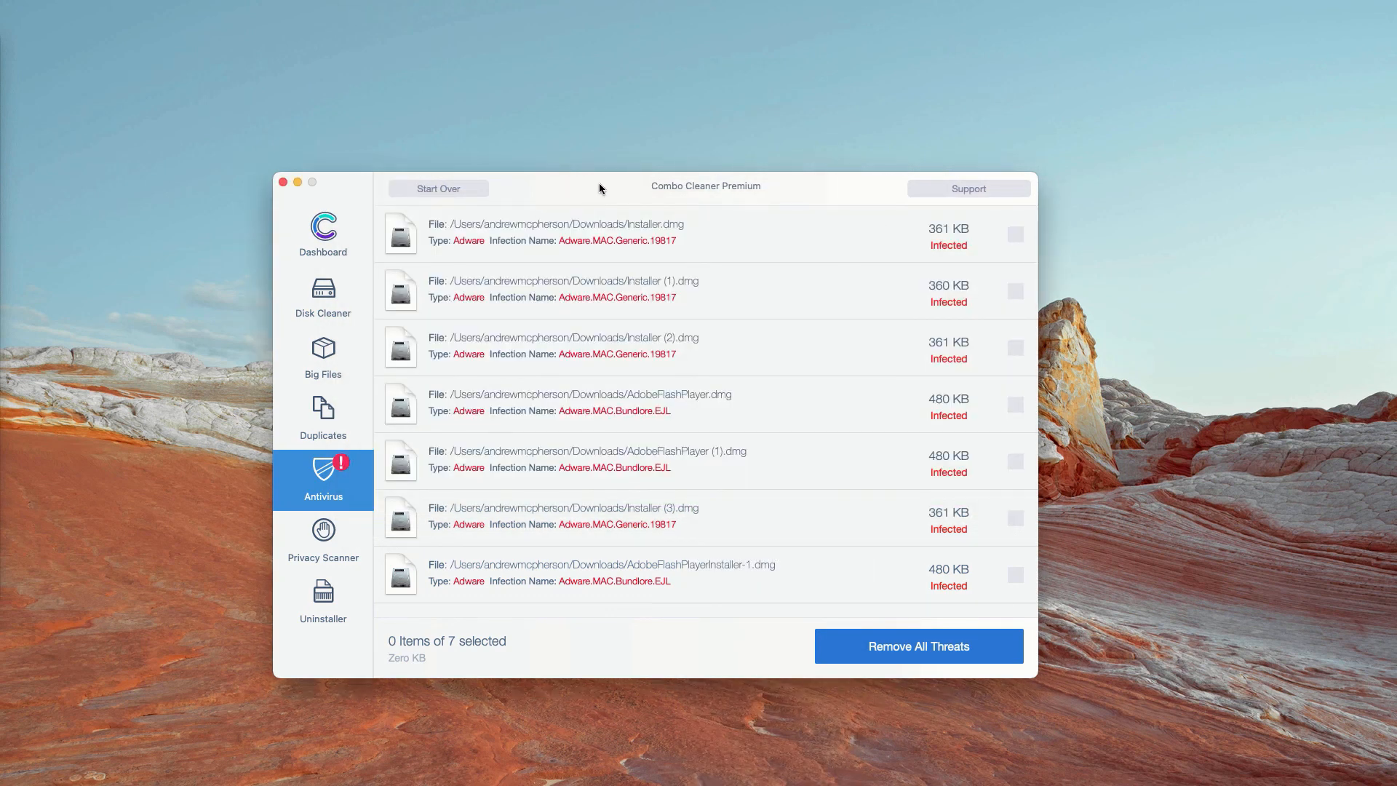